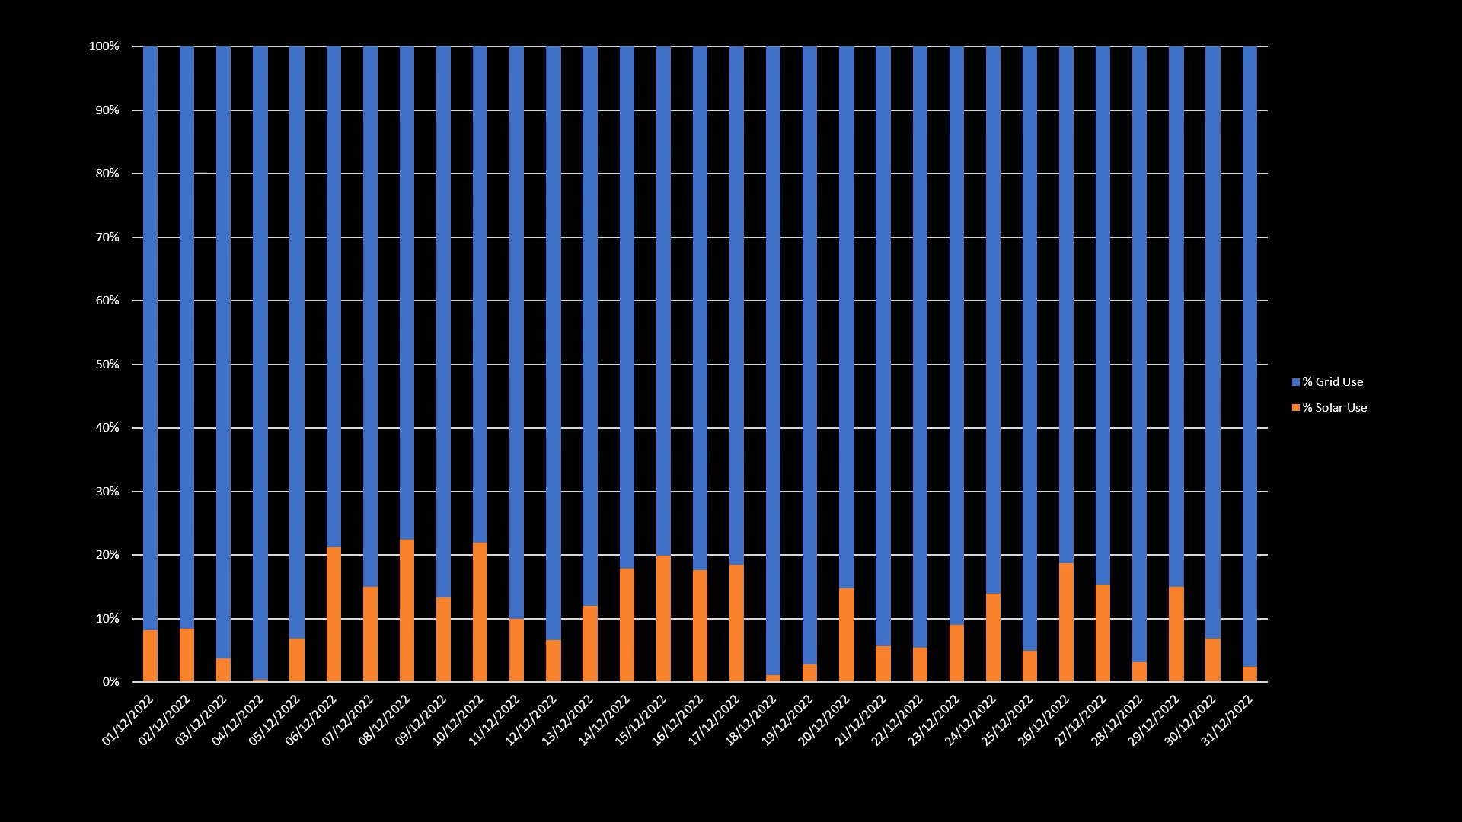
Step: Review the Jan 23 sheet's unit cost, Solar Gen, Export, Imported Grid and agile outgoing columns
left_click(759, 786)
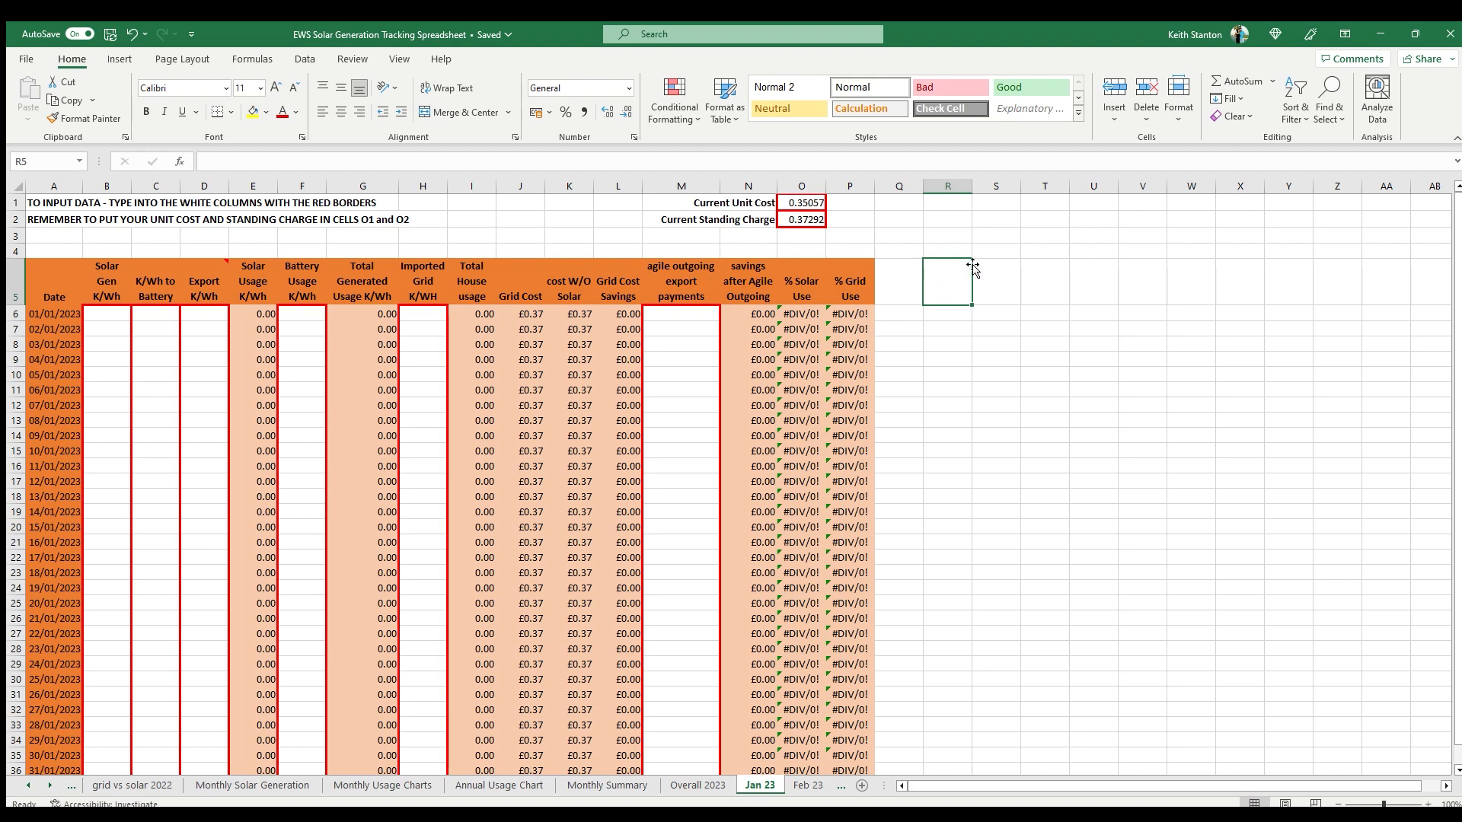
mouse_move(965, 246)
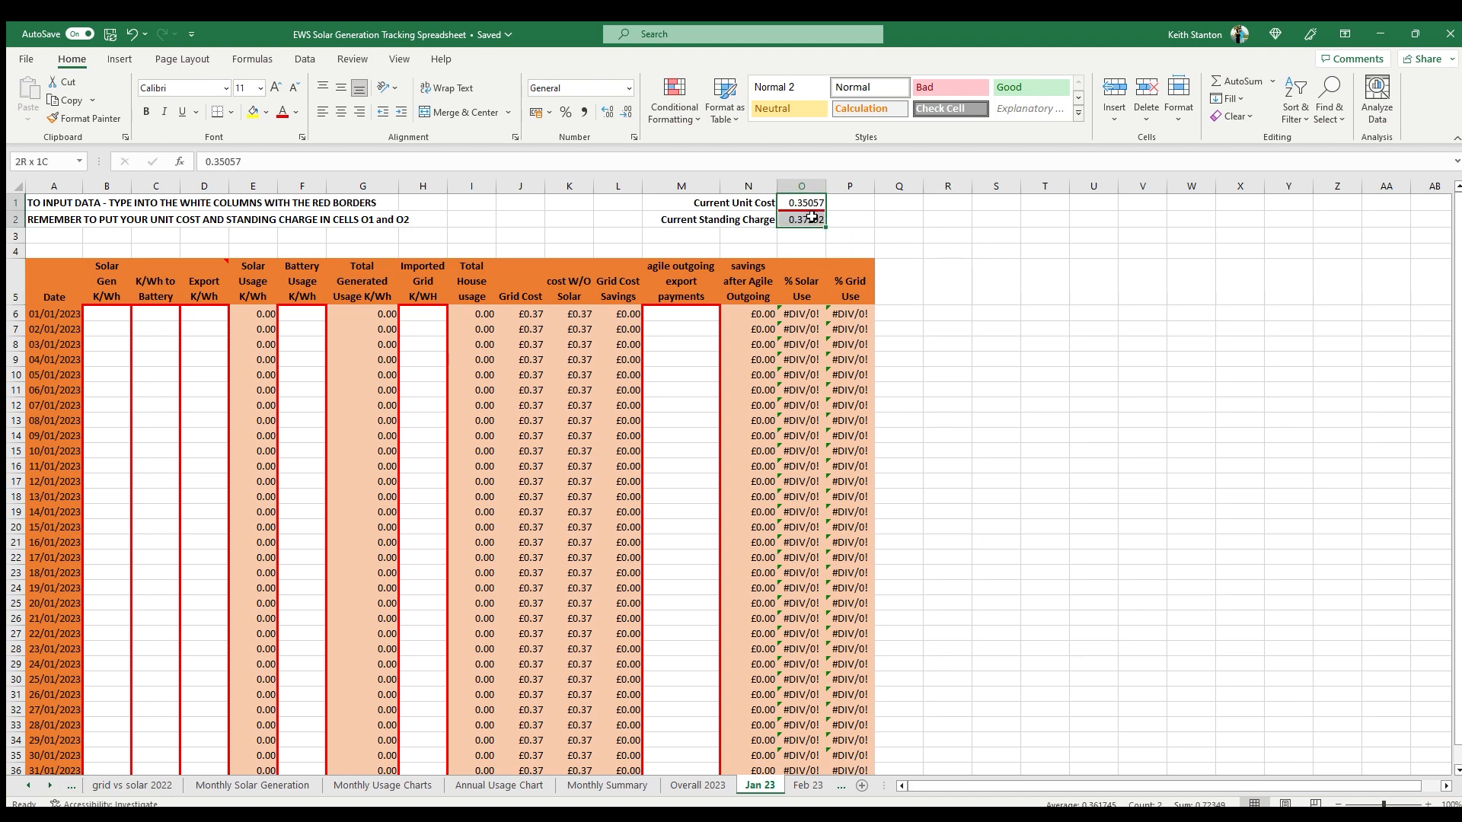
left_click(801, 203)
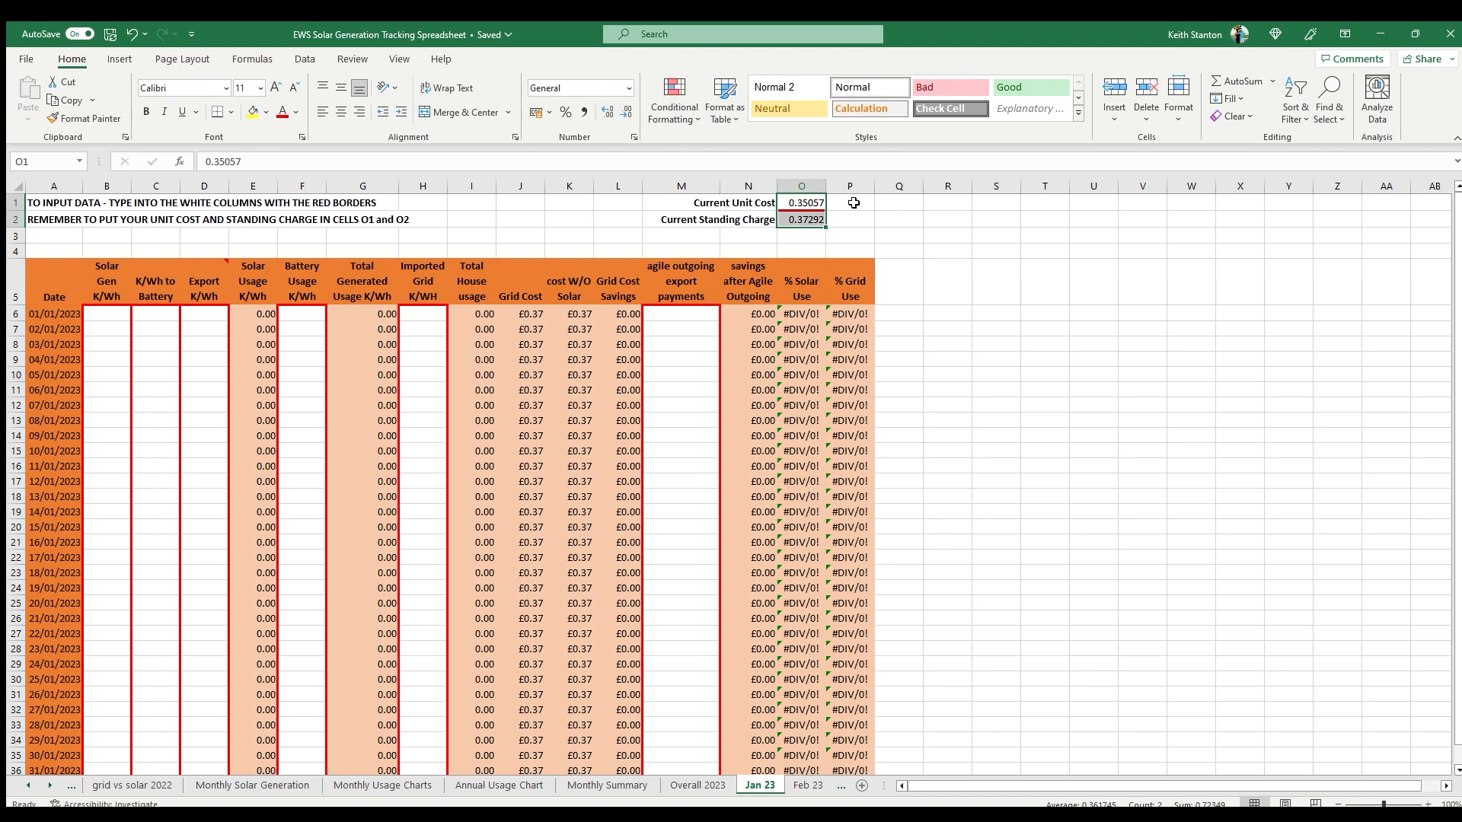
left_click(855, 219)
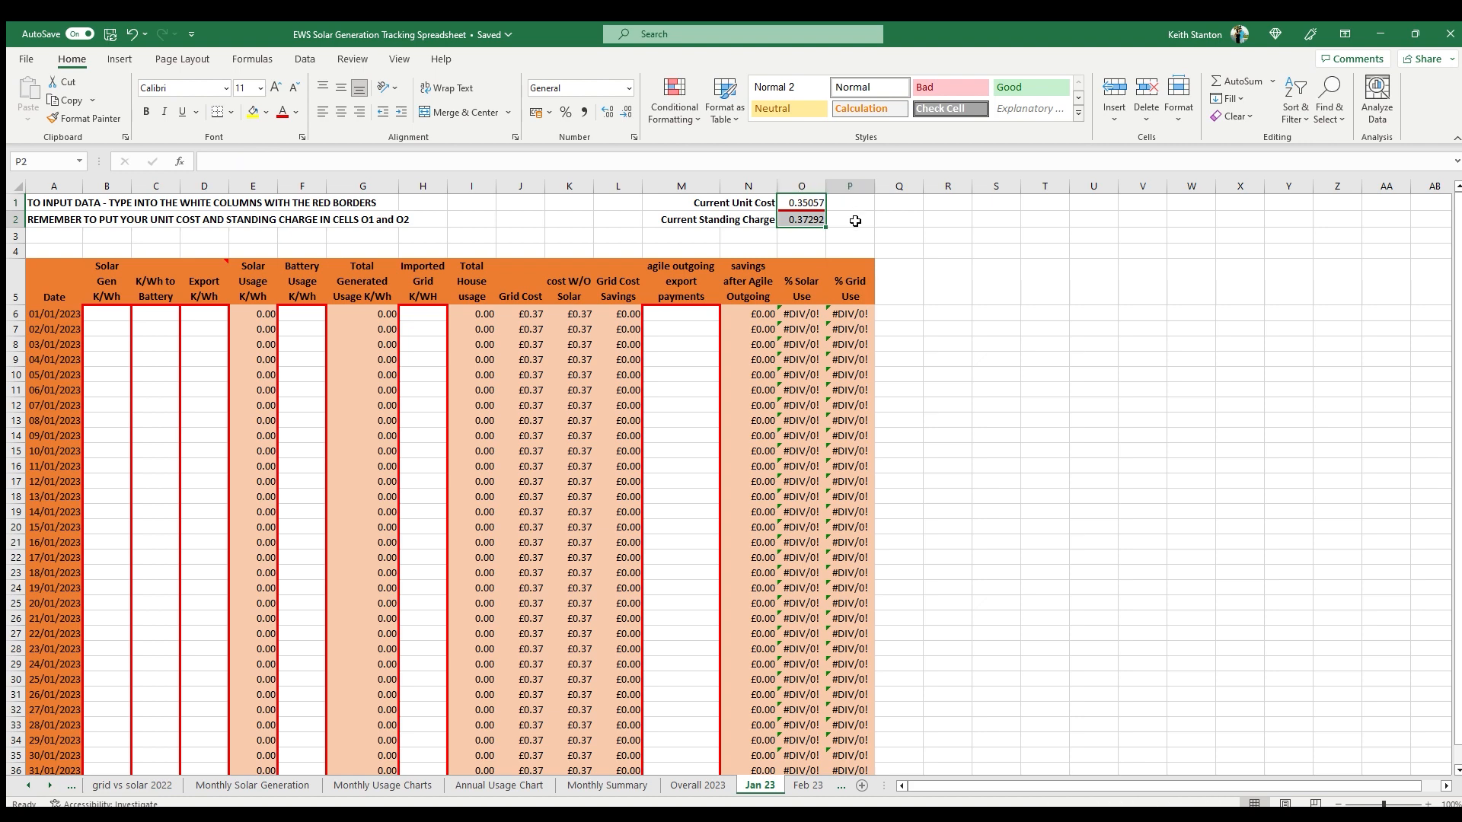
left_click(105, 313)
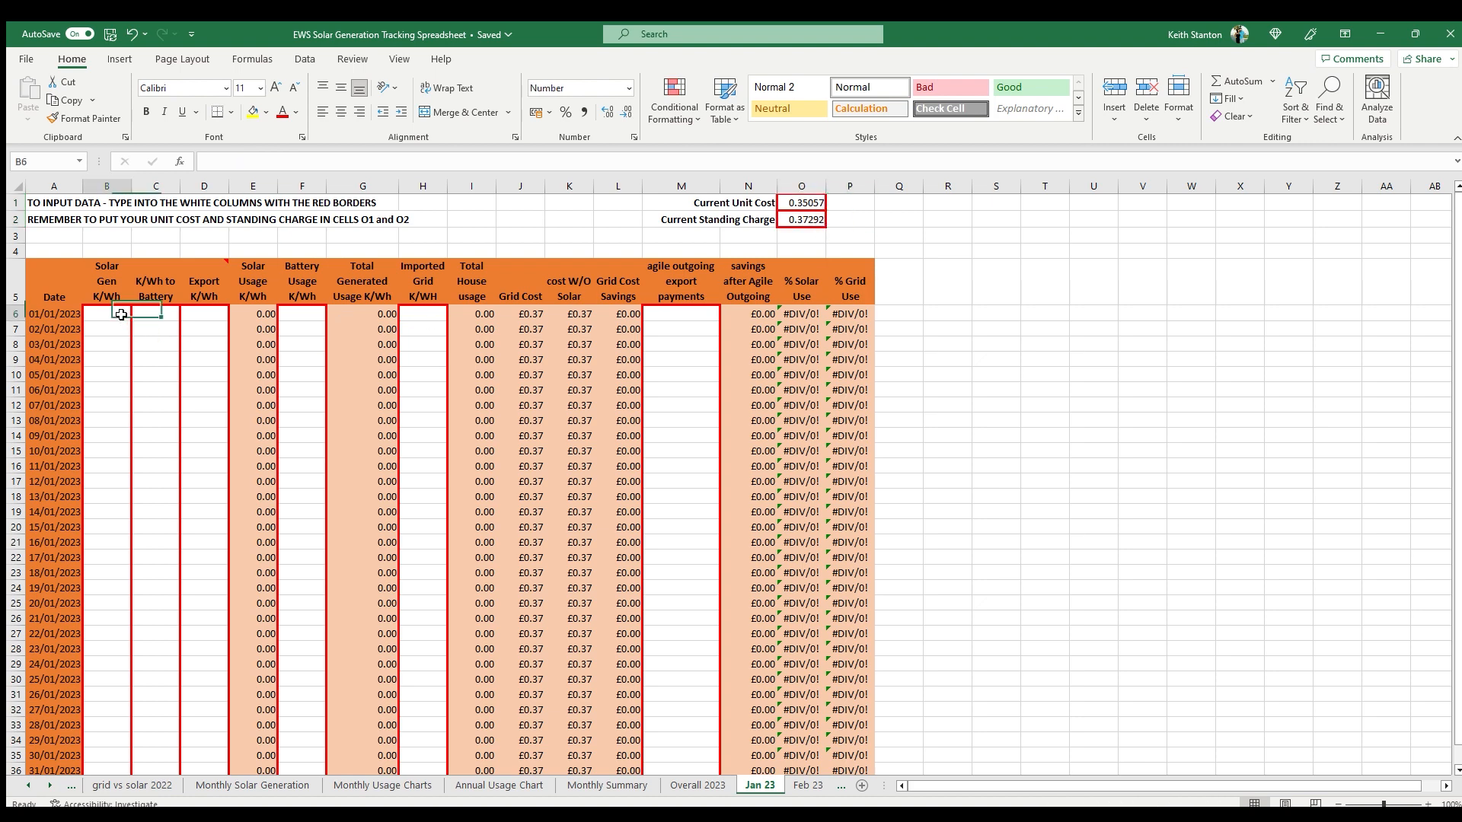
left_click(203, 314)
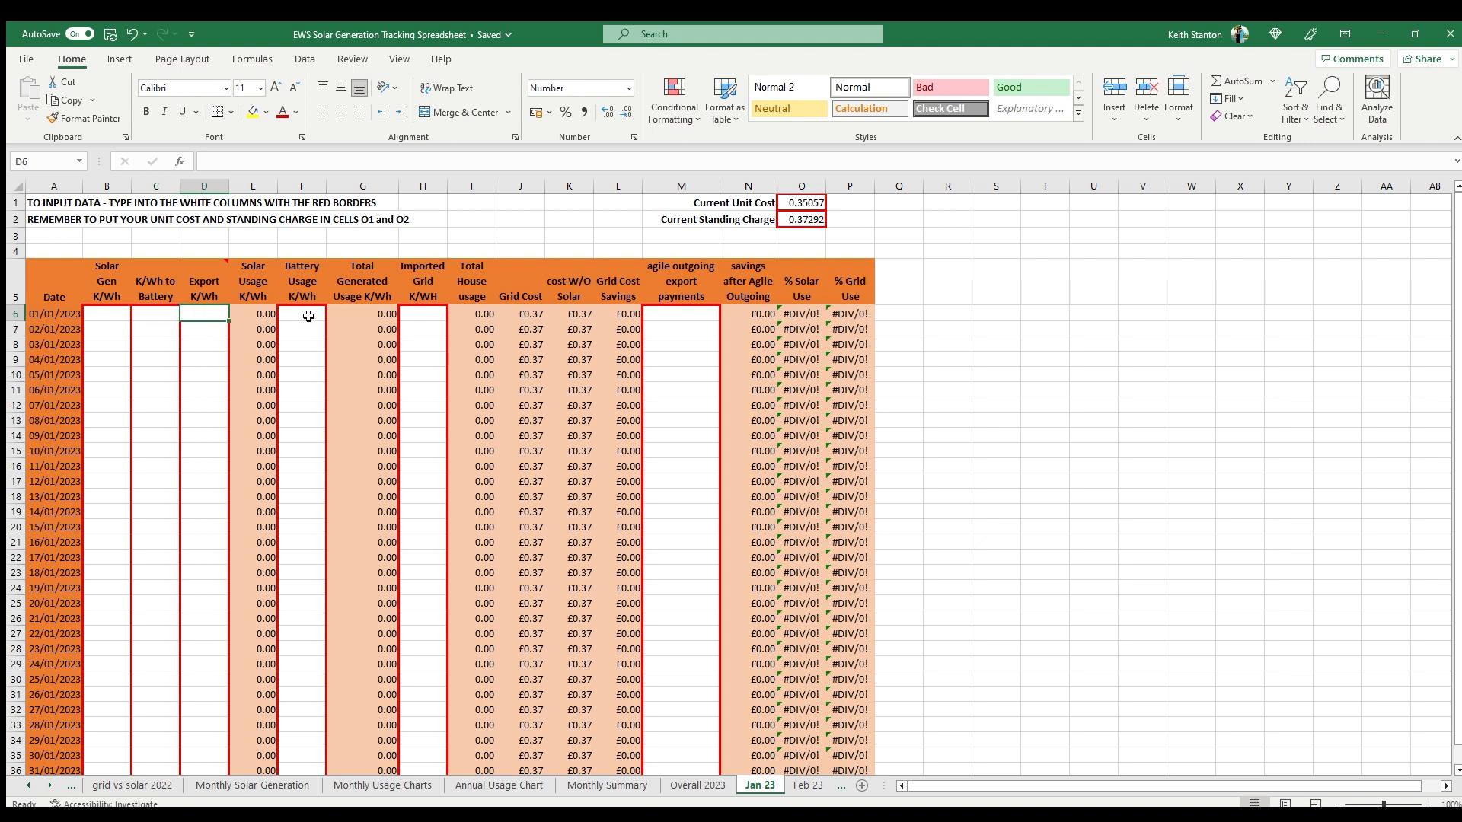
left_click(422, 313)
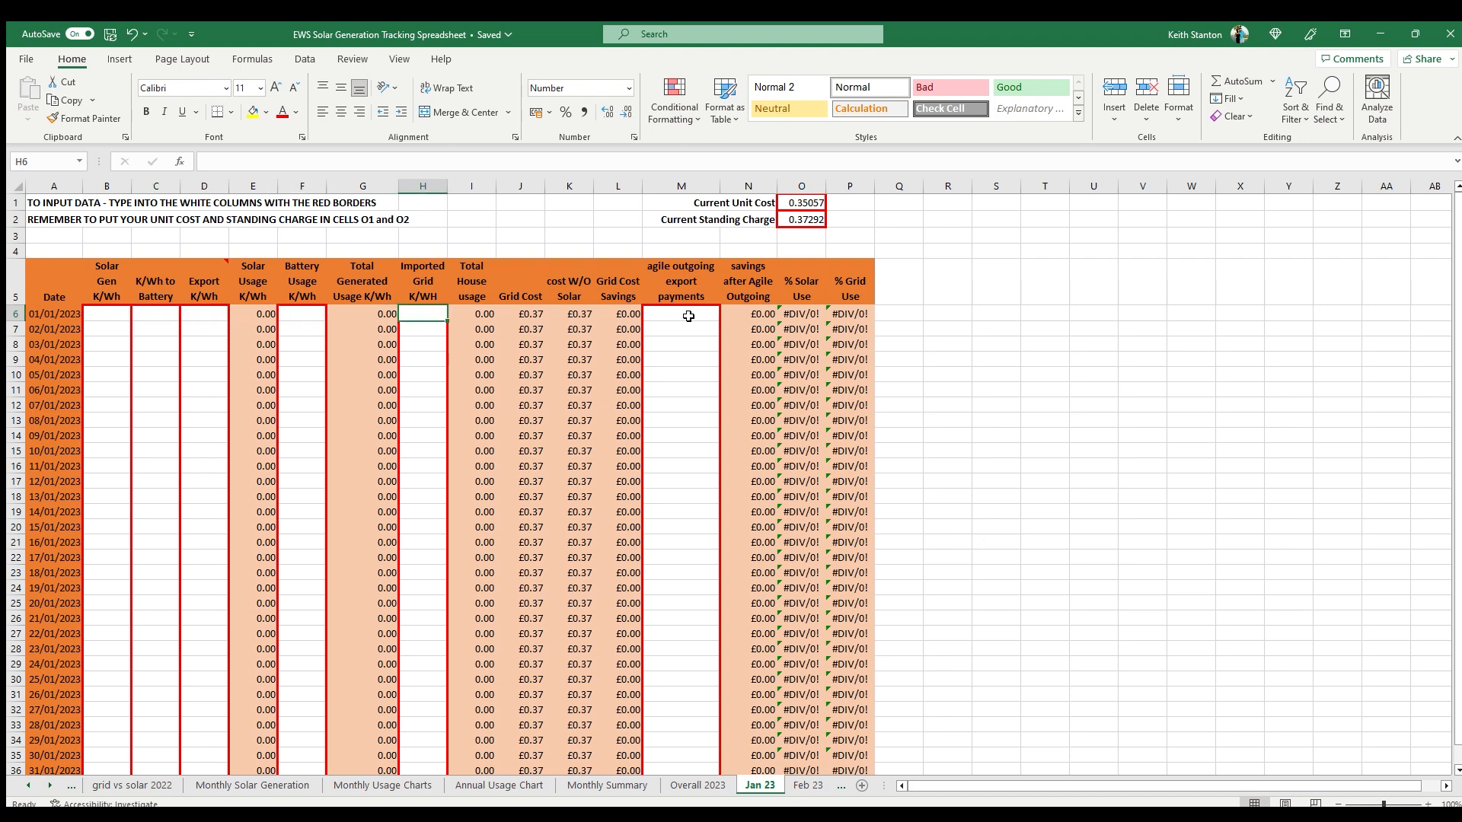
left_click(897, 219)
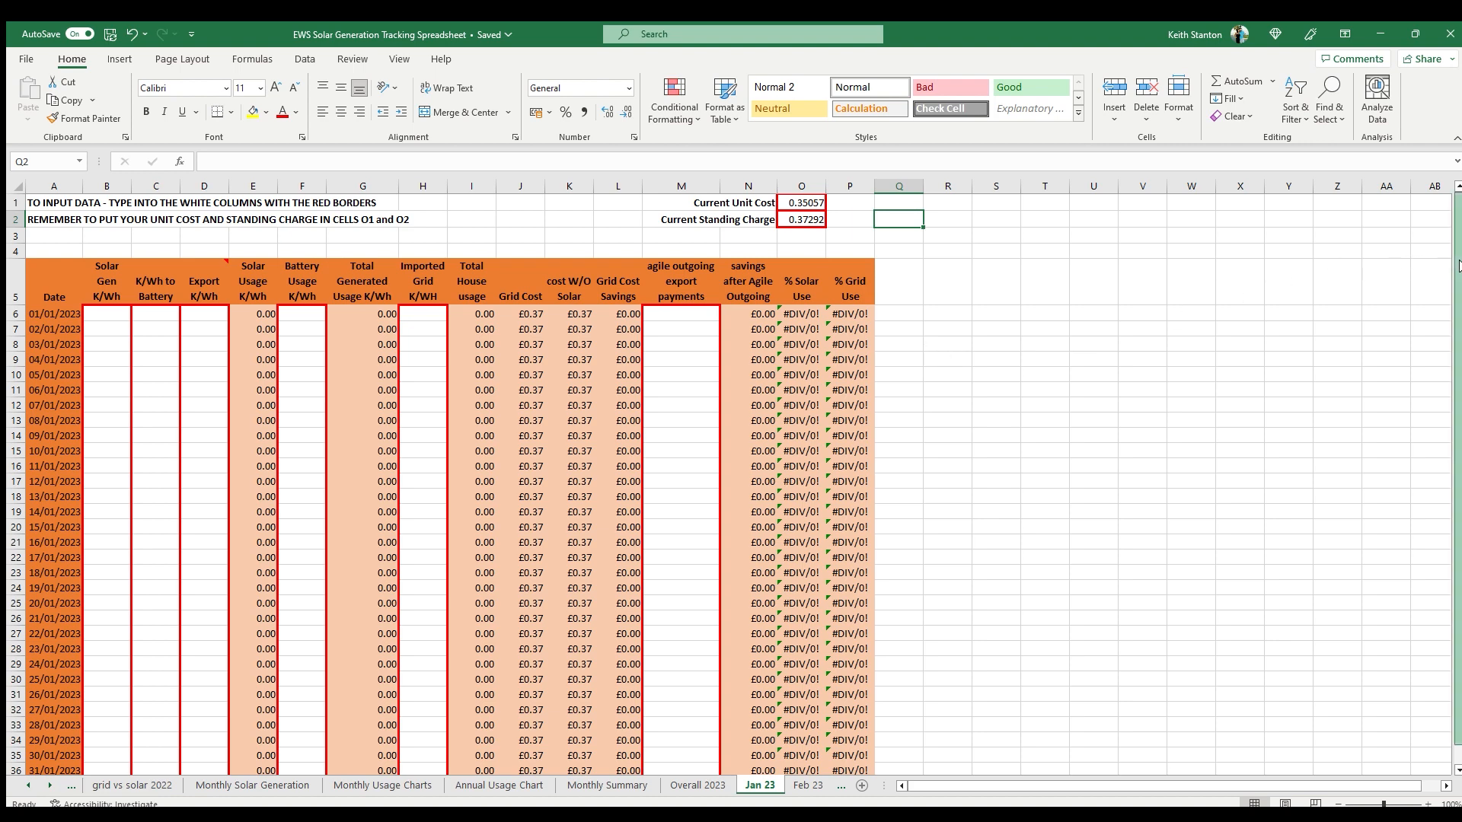
scroll("down", 3)
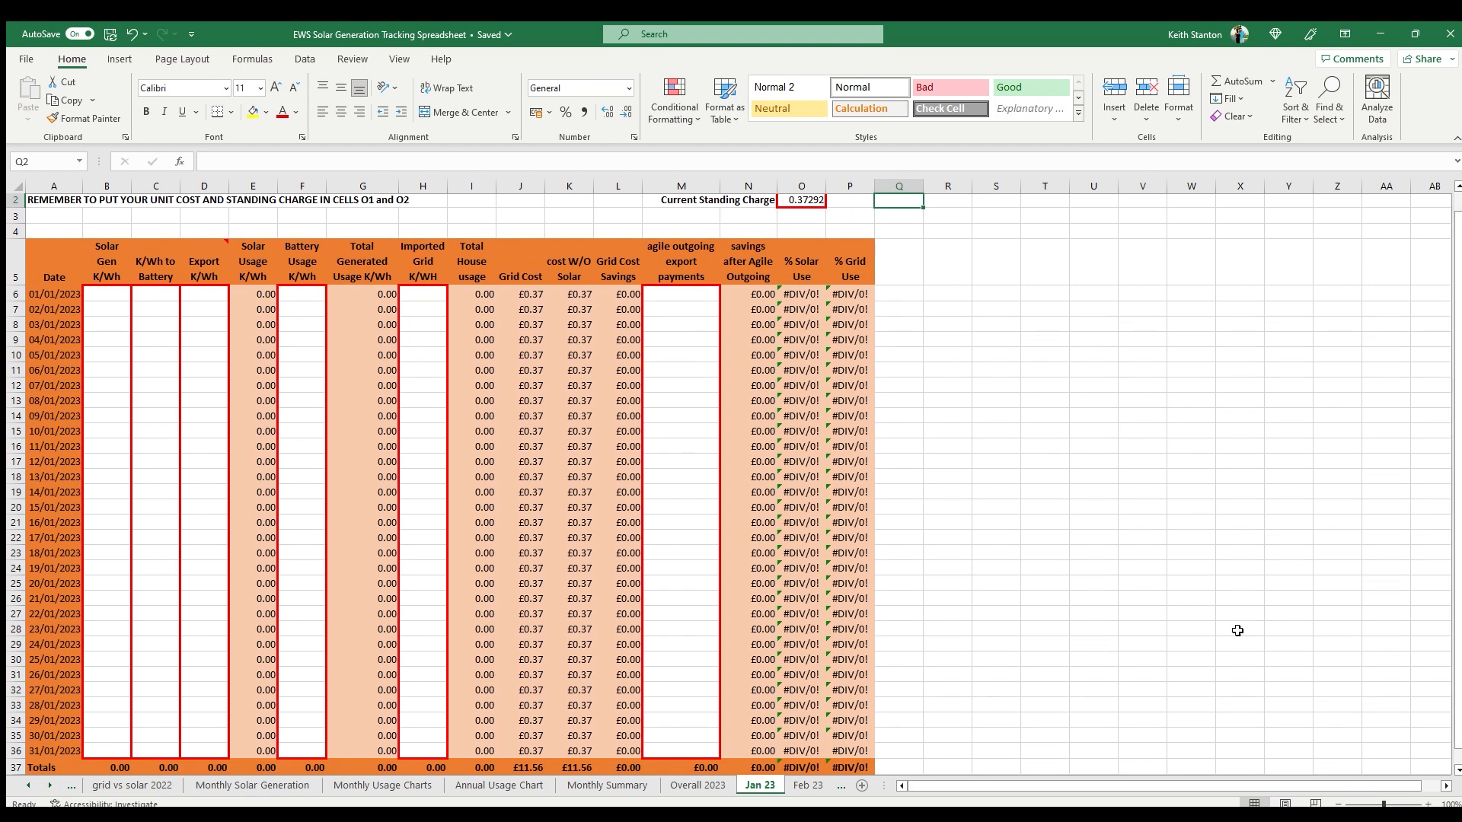
mouse_move(402, 768)
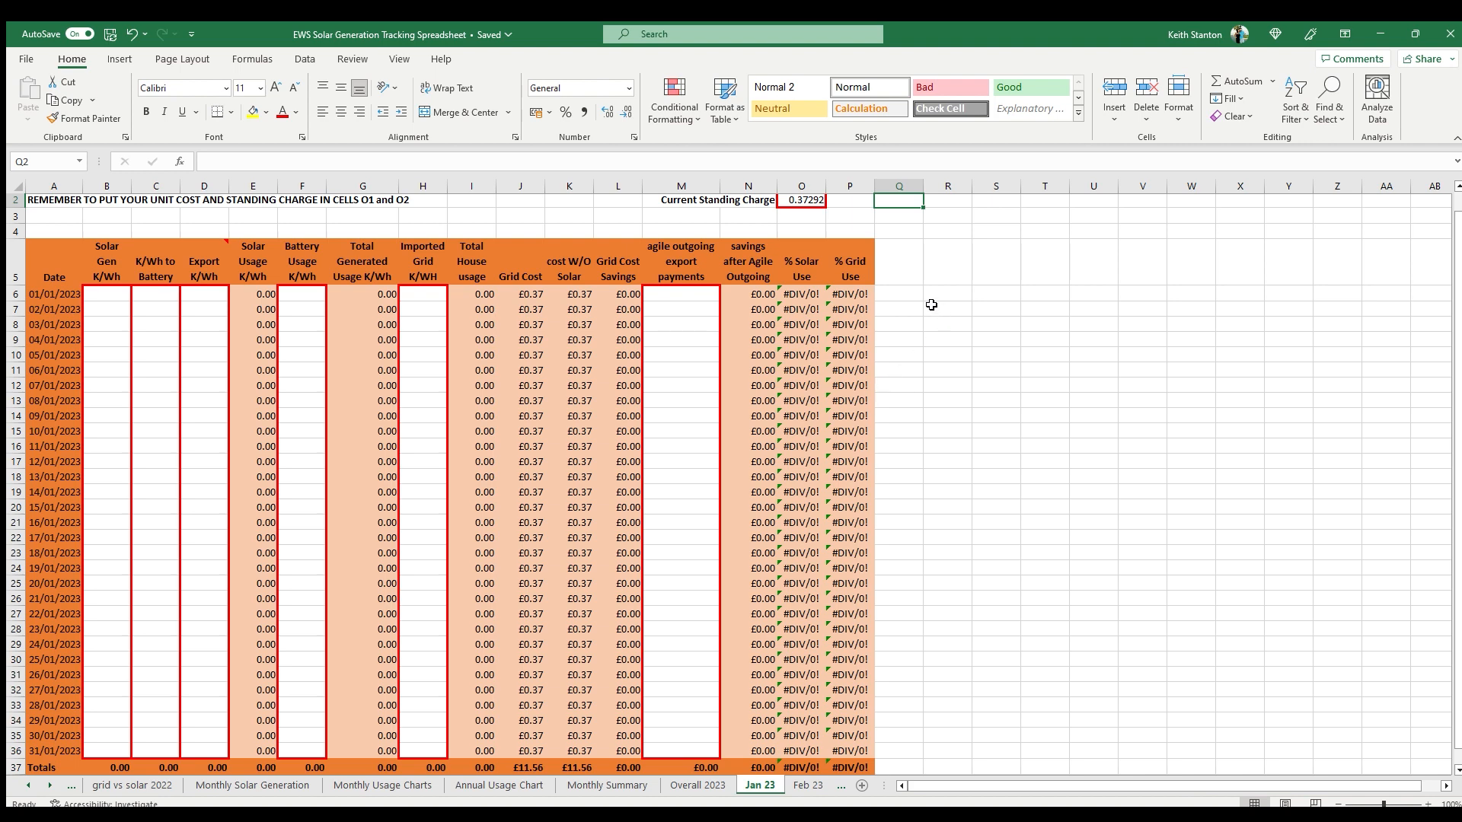
mouse_move(1456, 388)
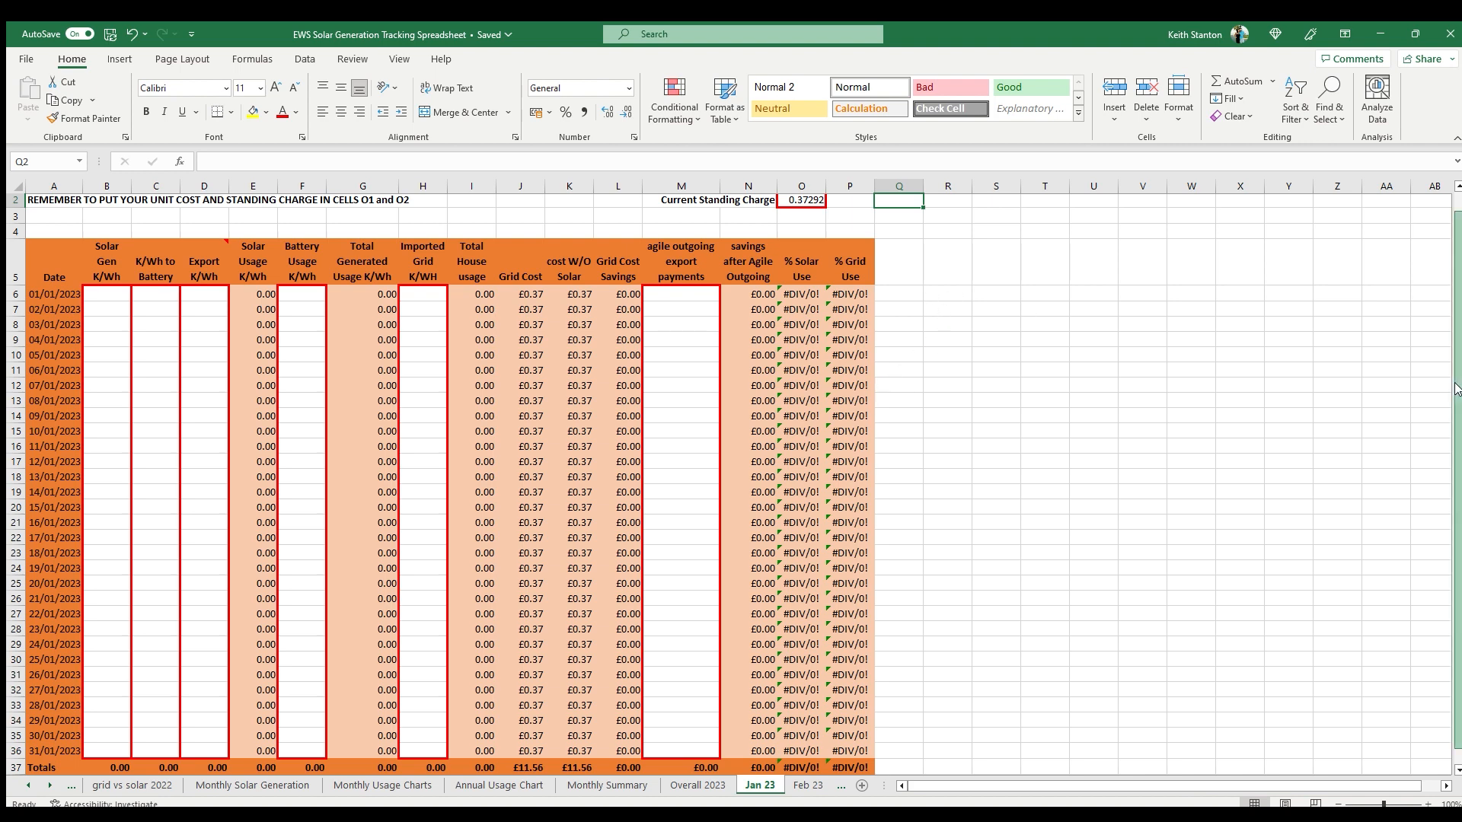
scroll("up", 3)
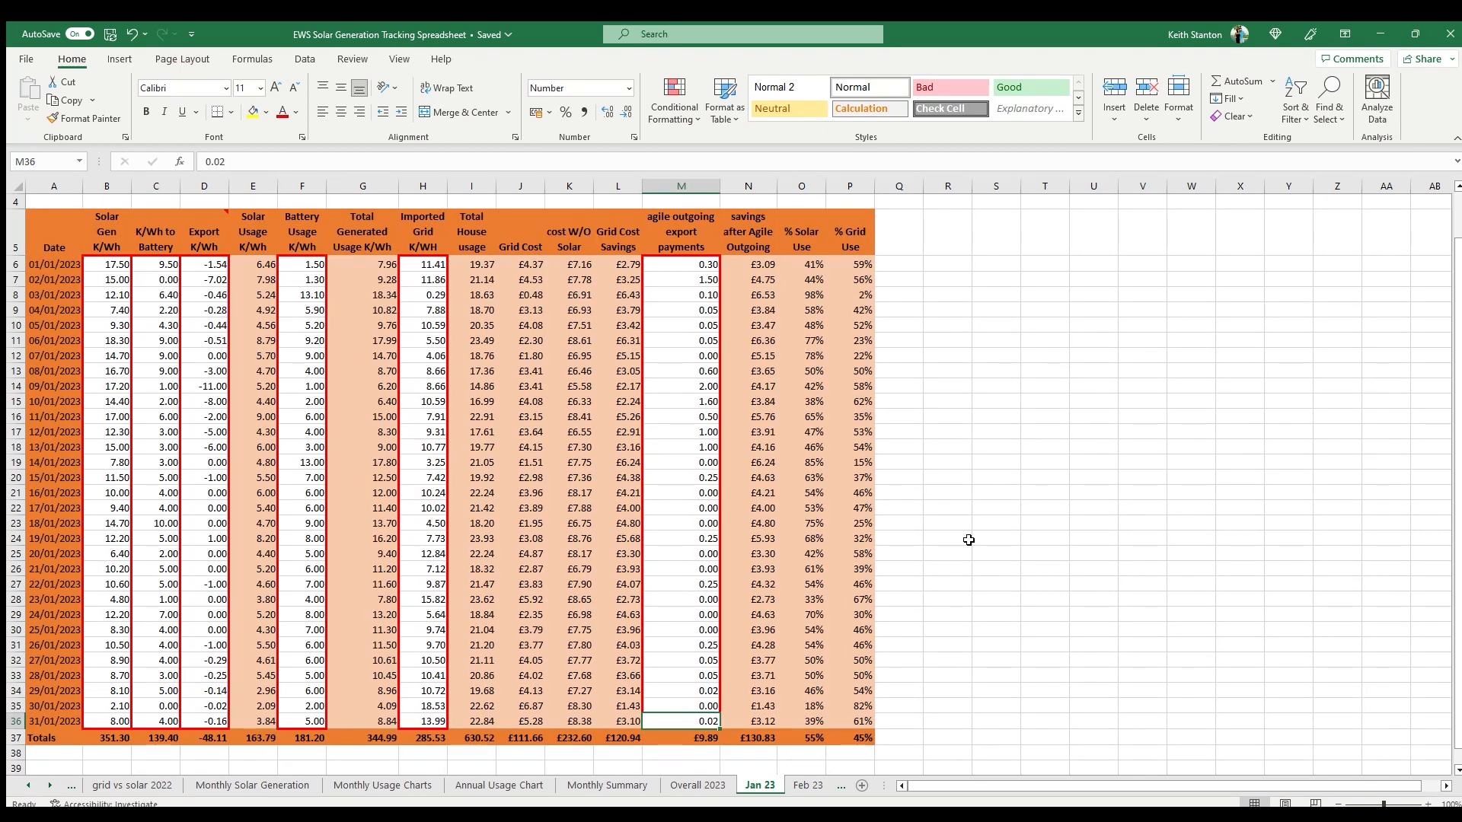
mouse_move(951, 513)
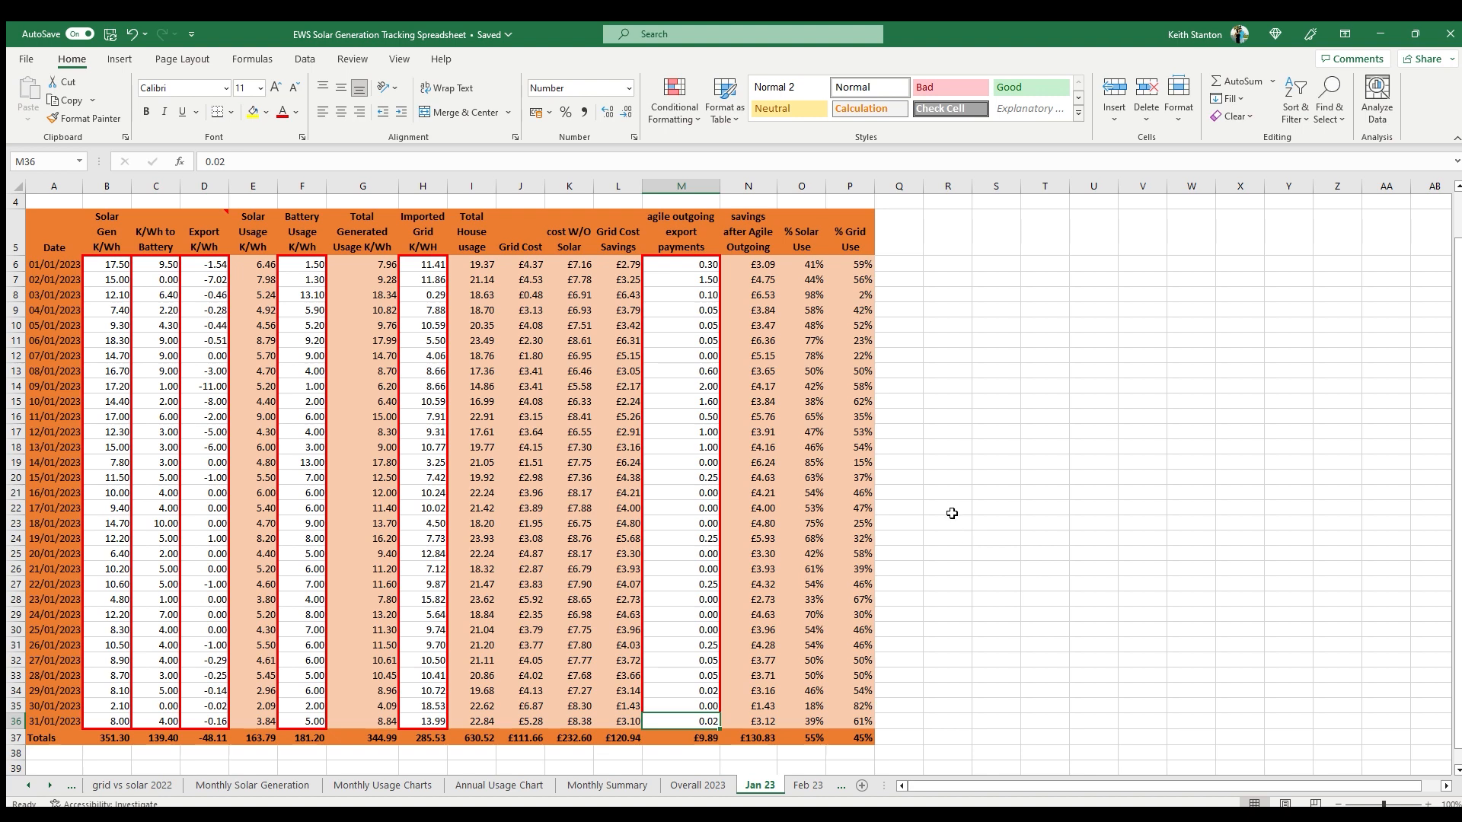
mouse_move(968, 540)
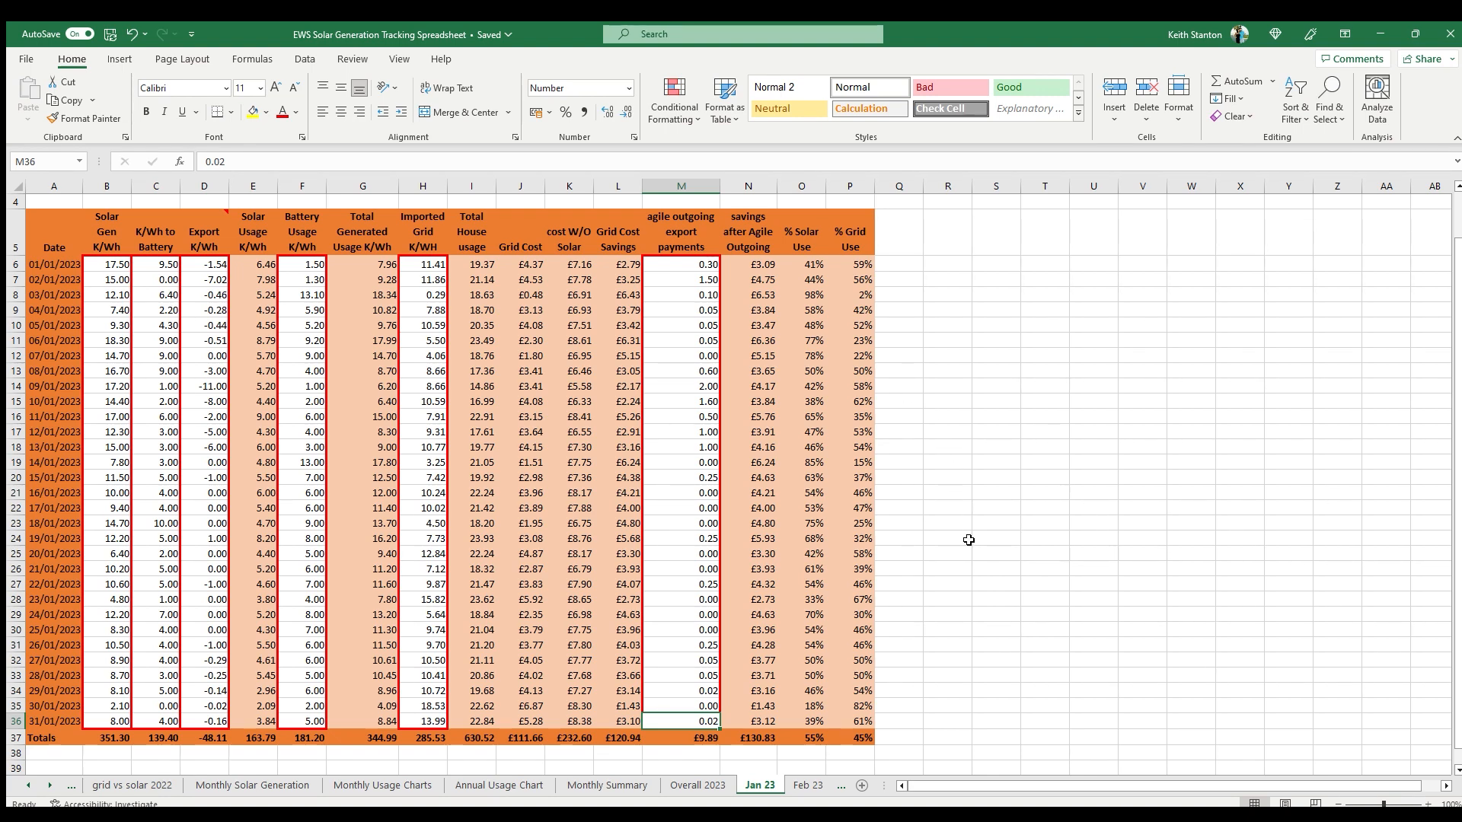
mouse_move(952, 514)
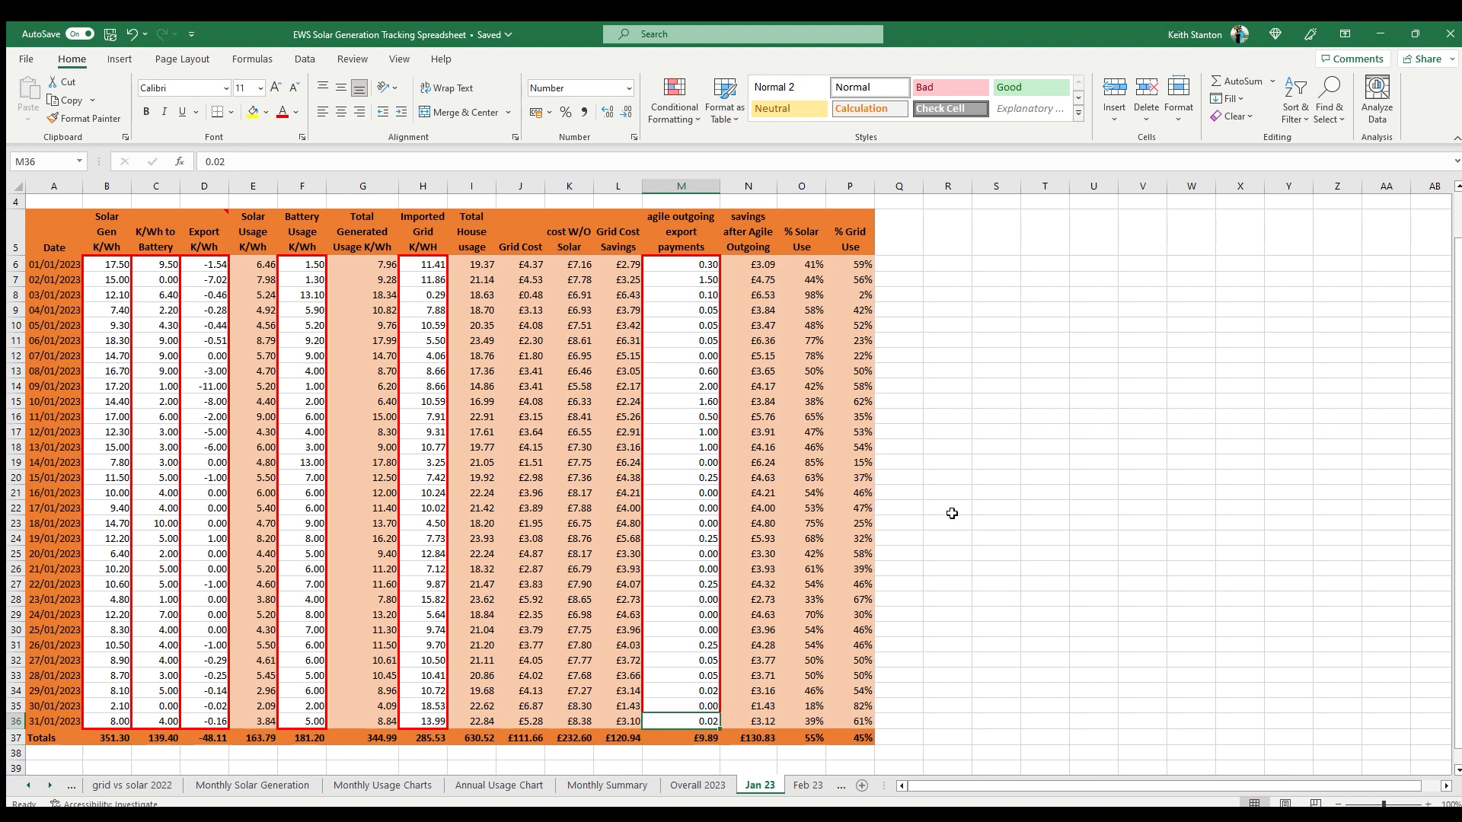
mouse_move(969, 541)
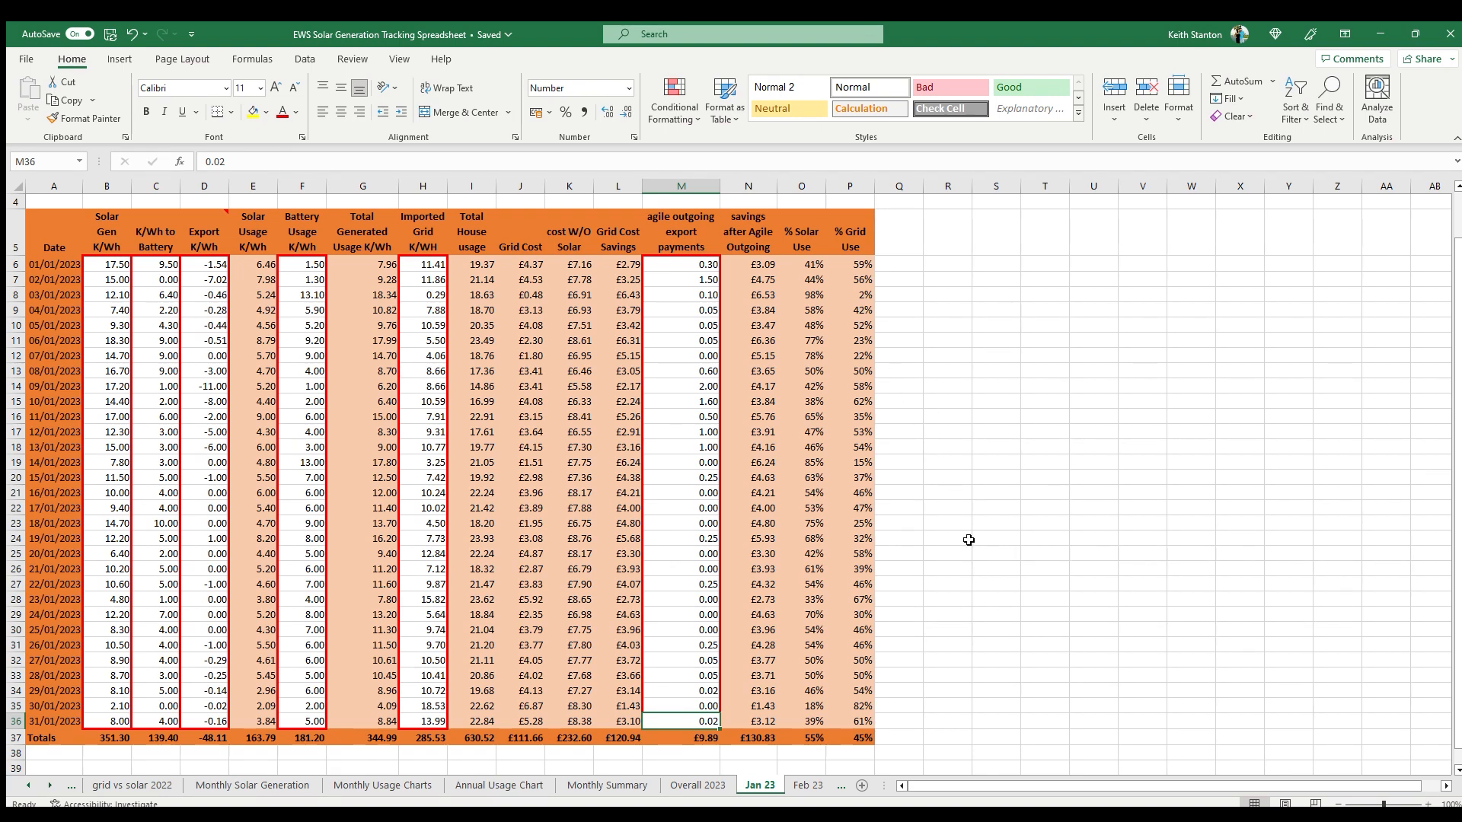
mouse_move(951, 466)
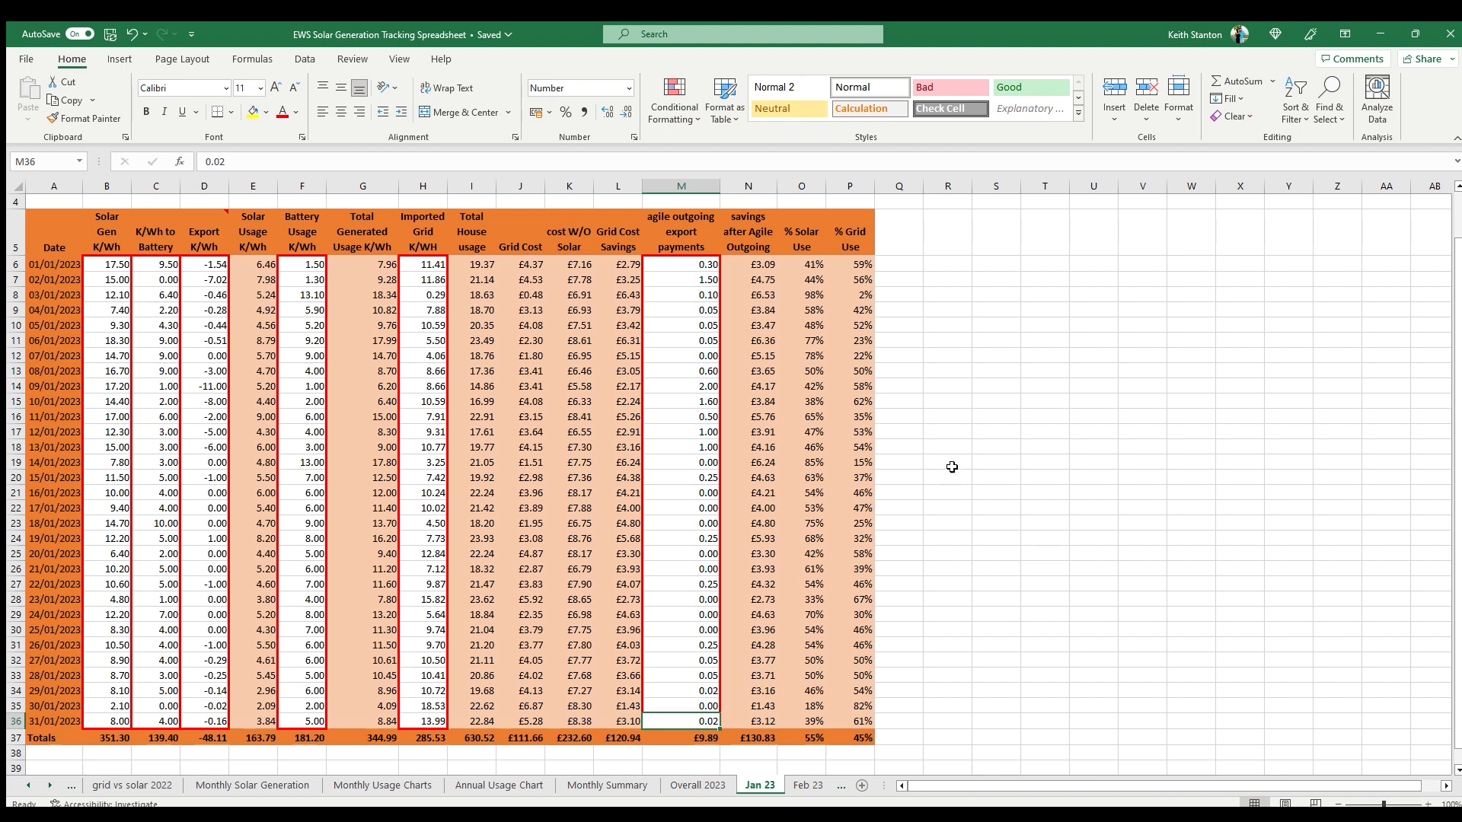
mouse_move(968, 541)
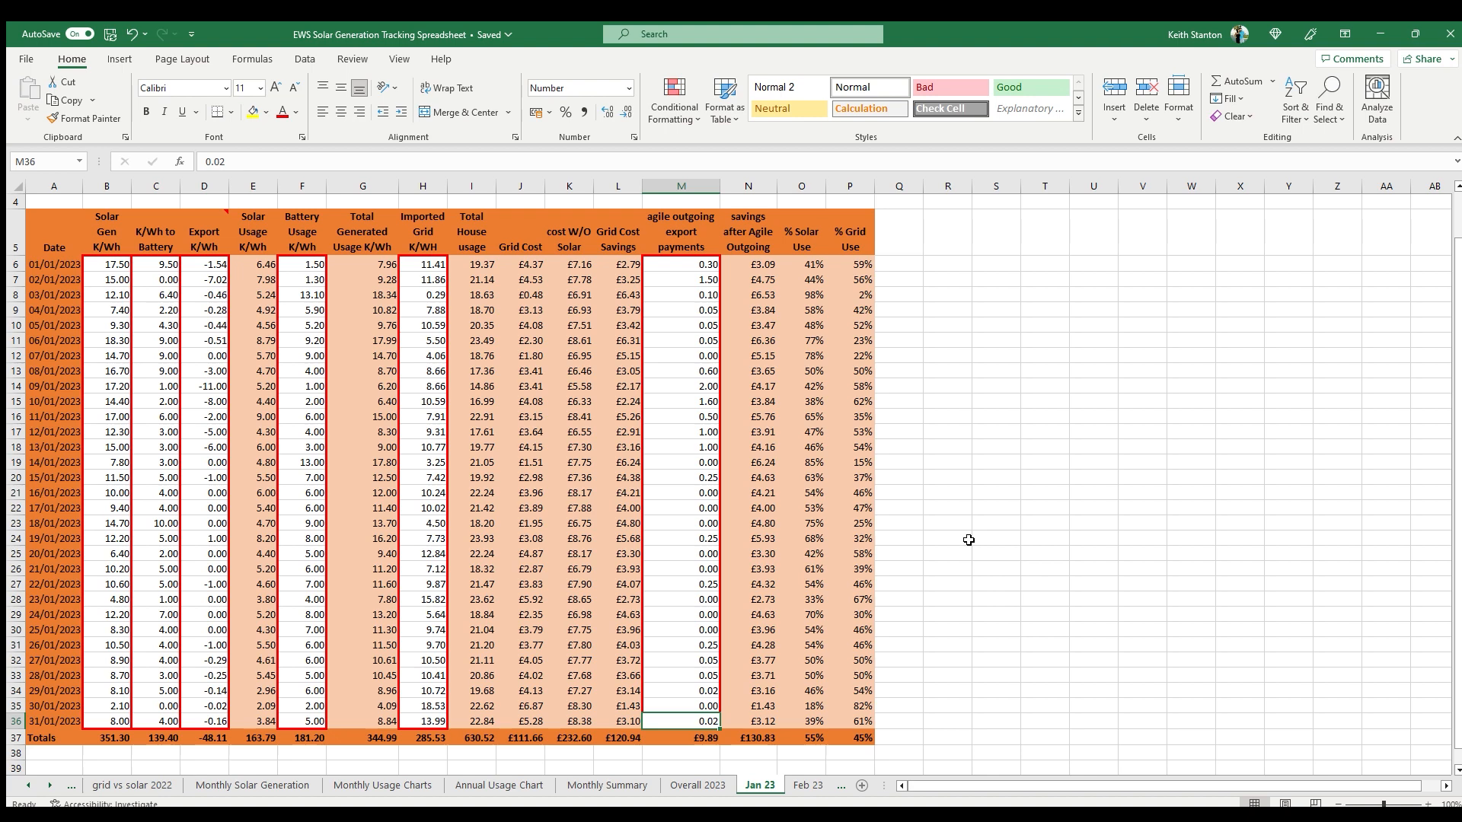
mouse_move(900, 362)
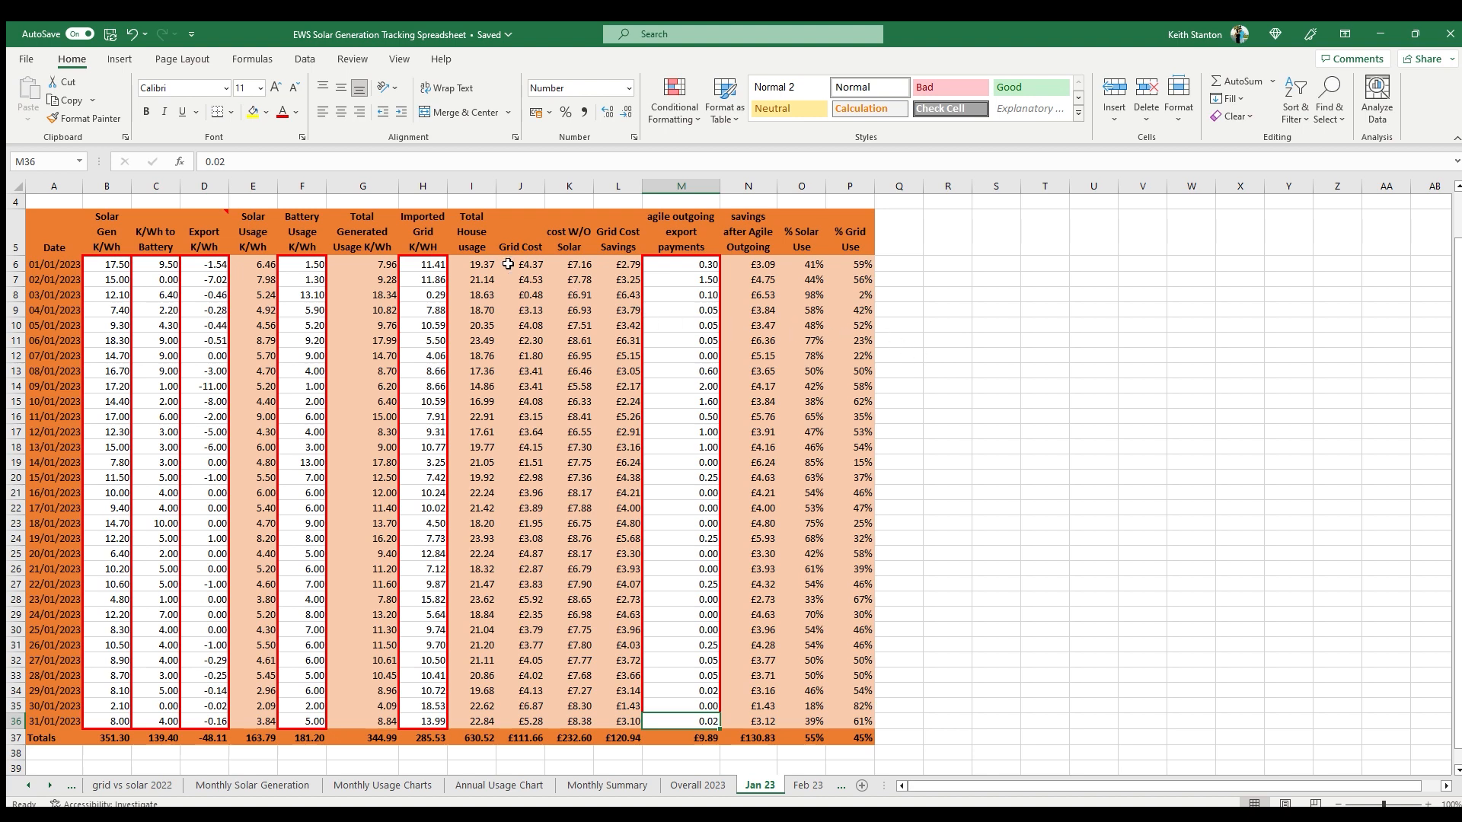
mouse_move(372, 269)
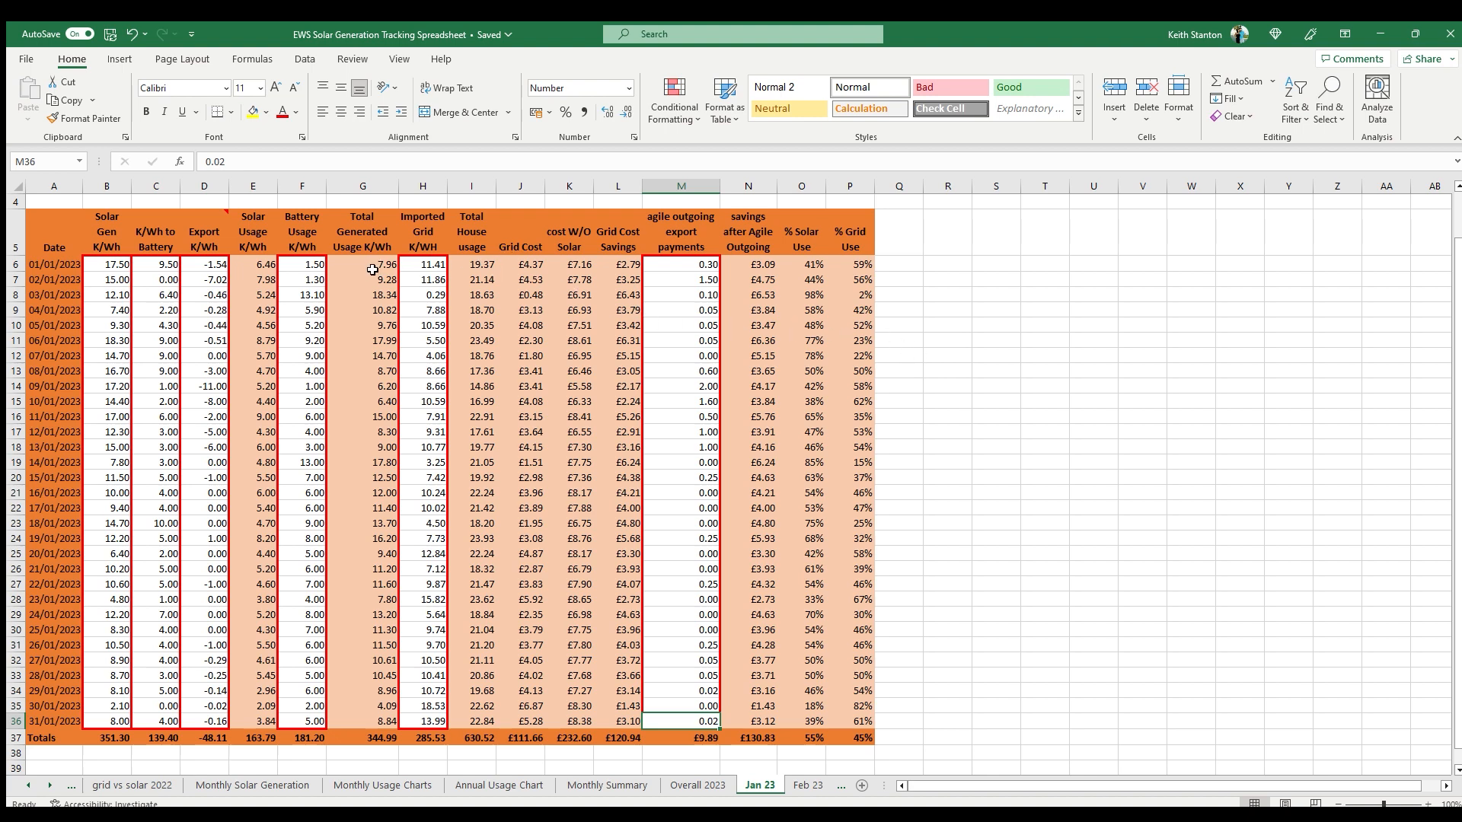
mouse_move(254, 259)
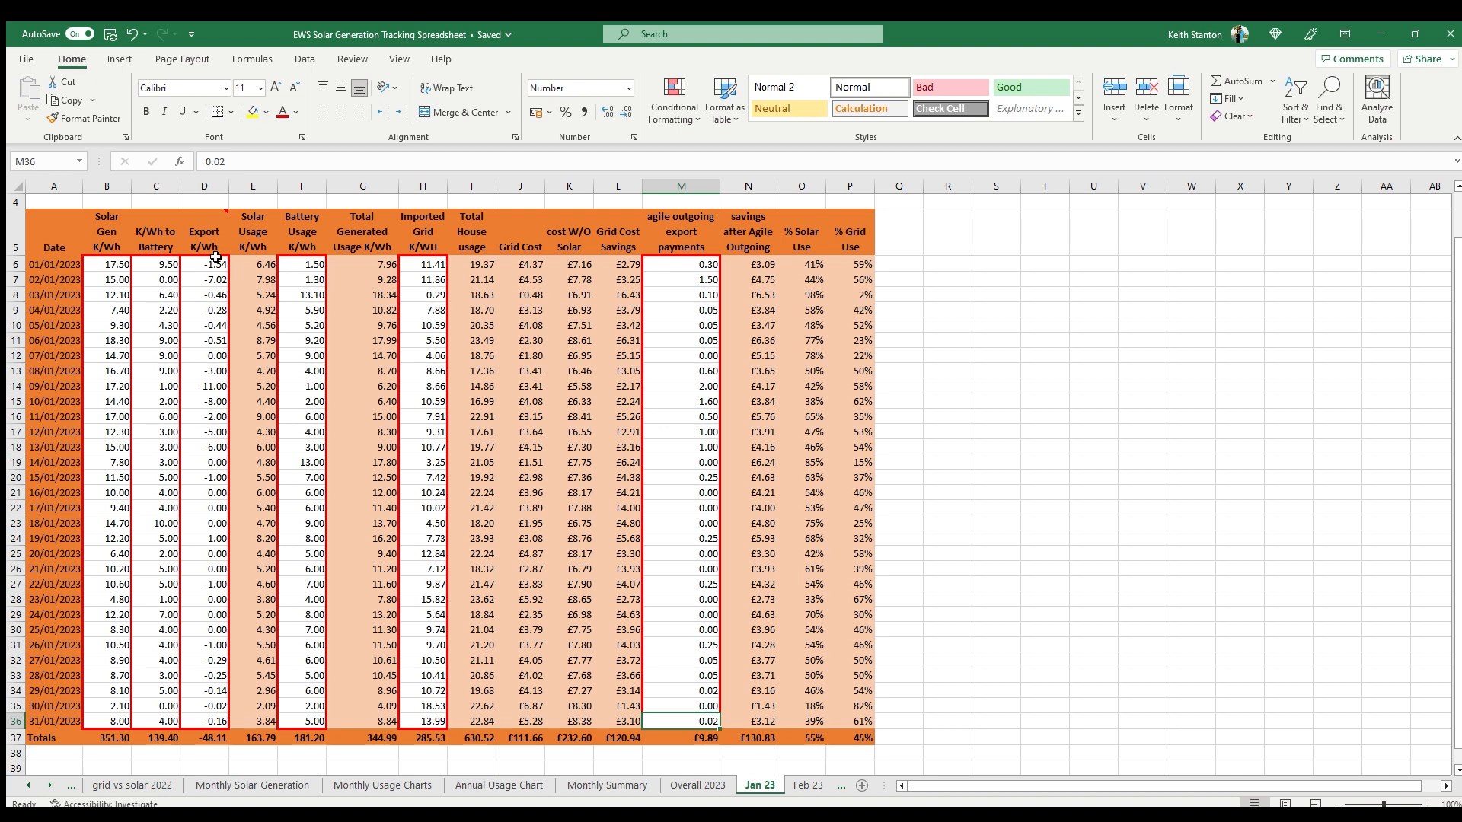
left_click(202, 231)
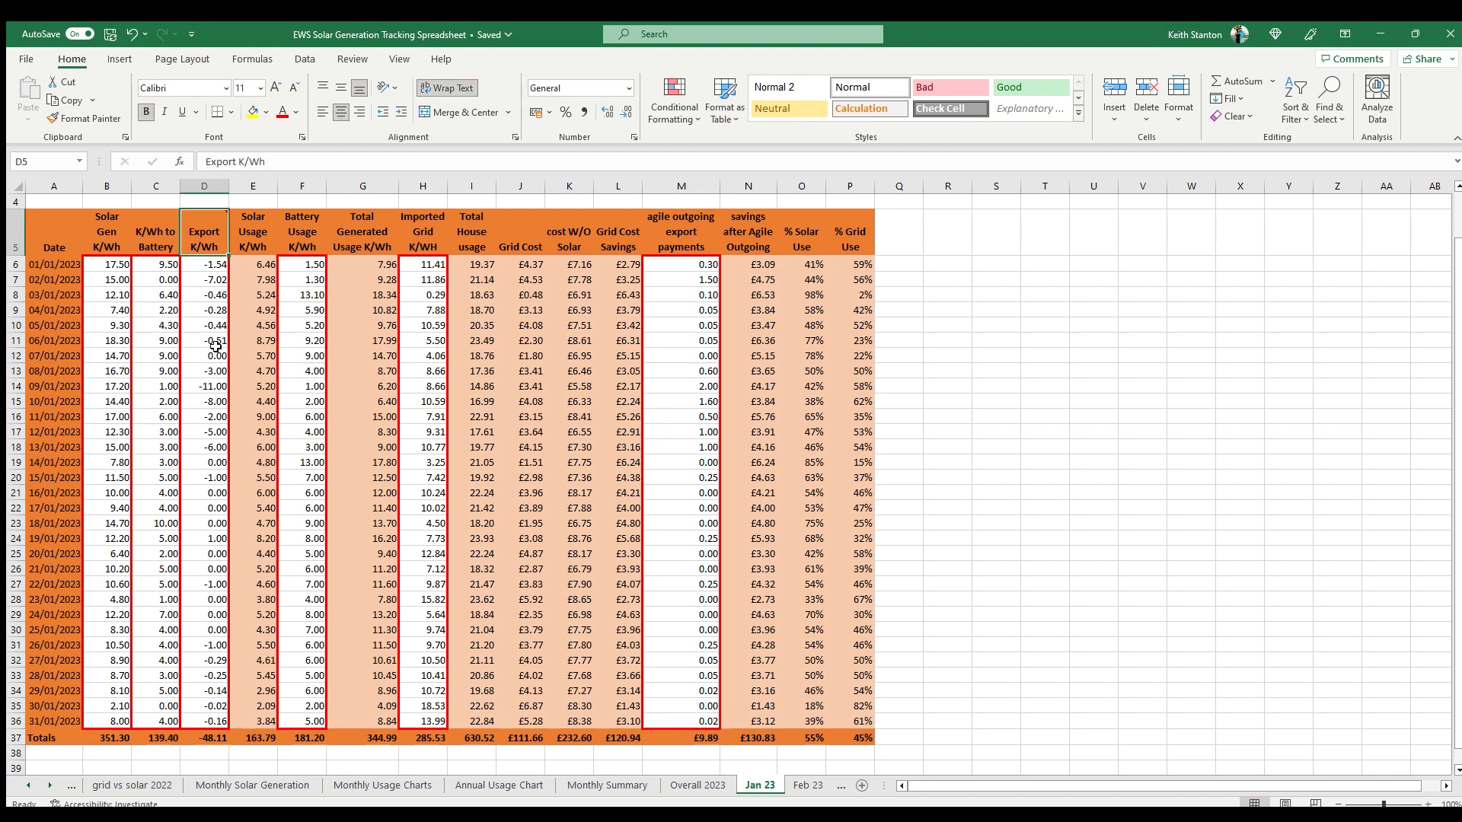
mouse_move(203, 233)
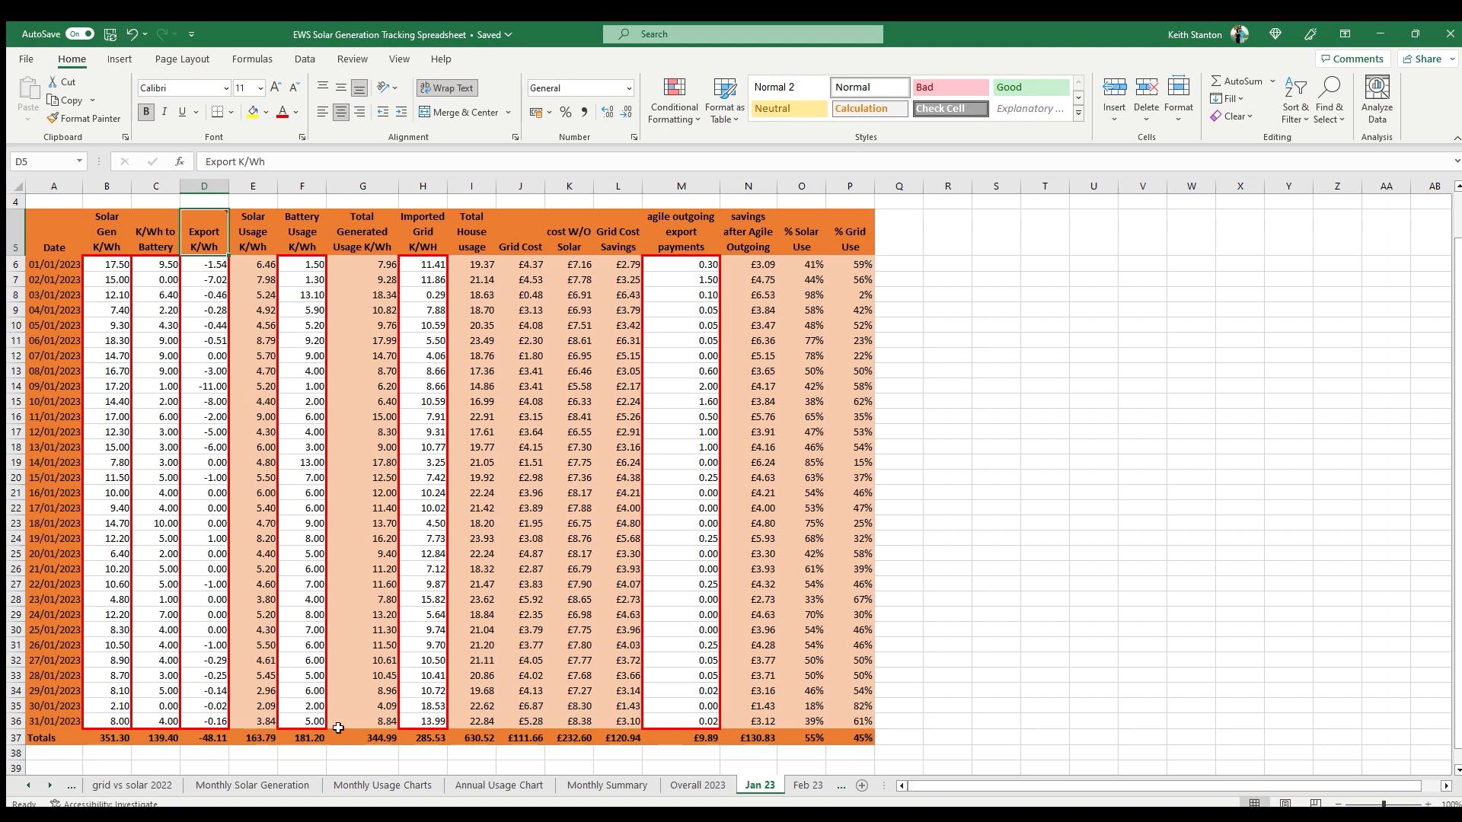
Step: View the Overall 2023 sheet, then the Monthly Summary showing Jan-23 at 351.30 kWh and £130.83 savings
left_click(696, 784)
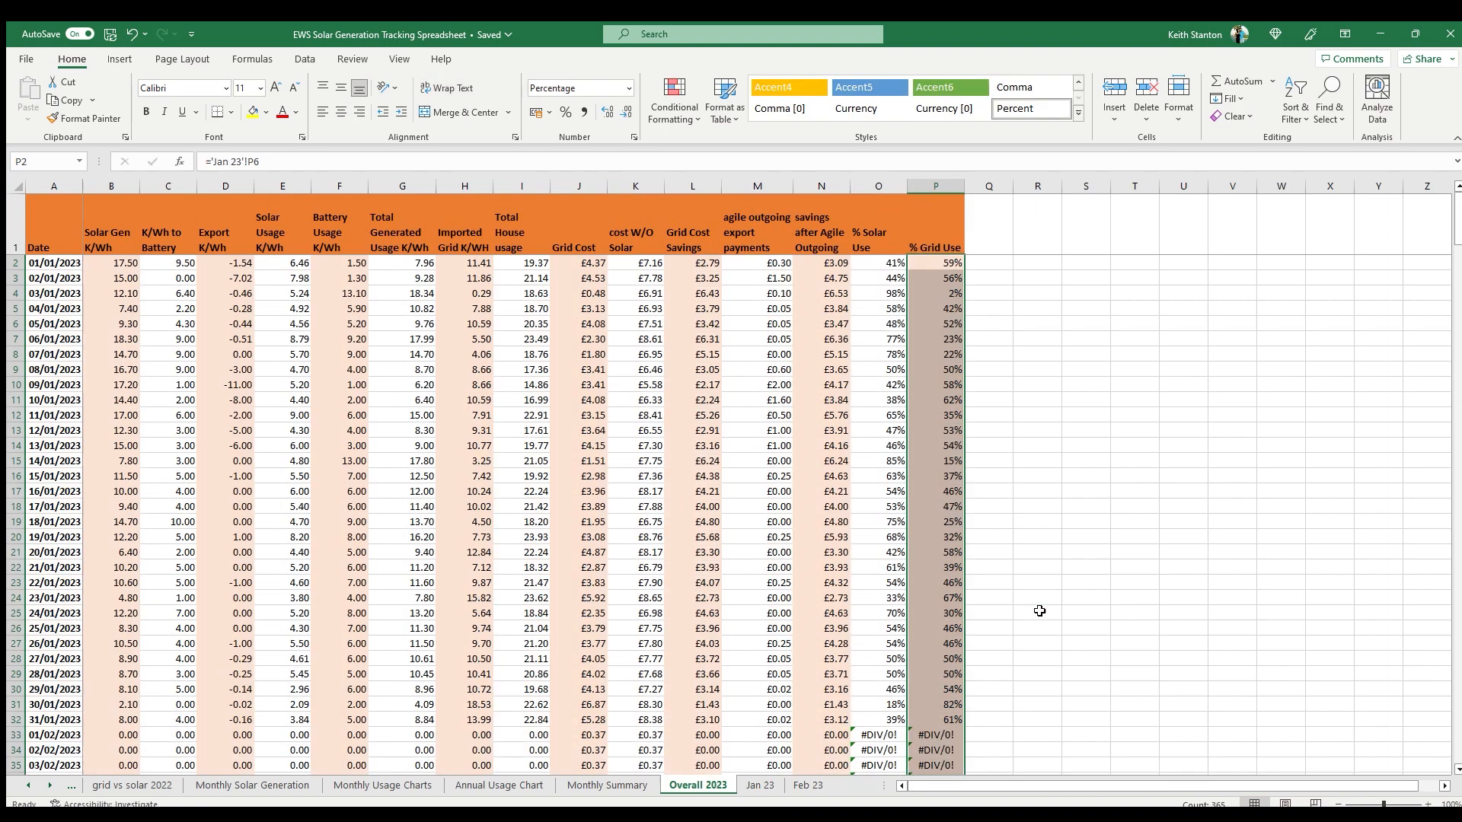
mouse_move(920, 591)
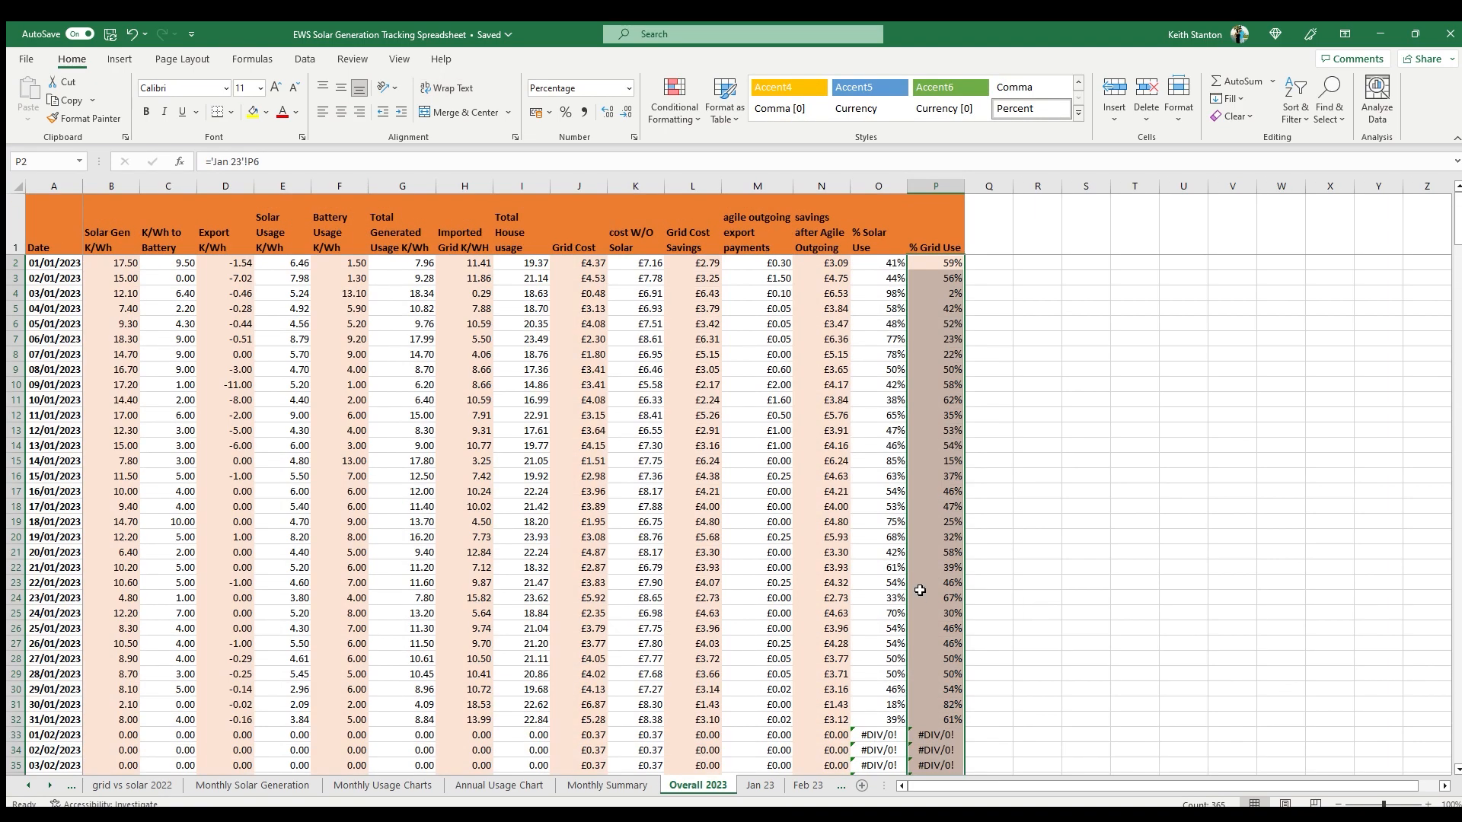
mouse_move(756, 326)
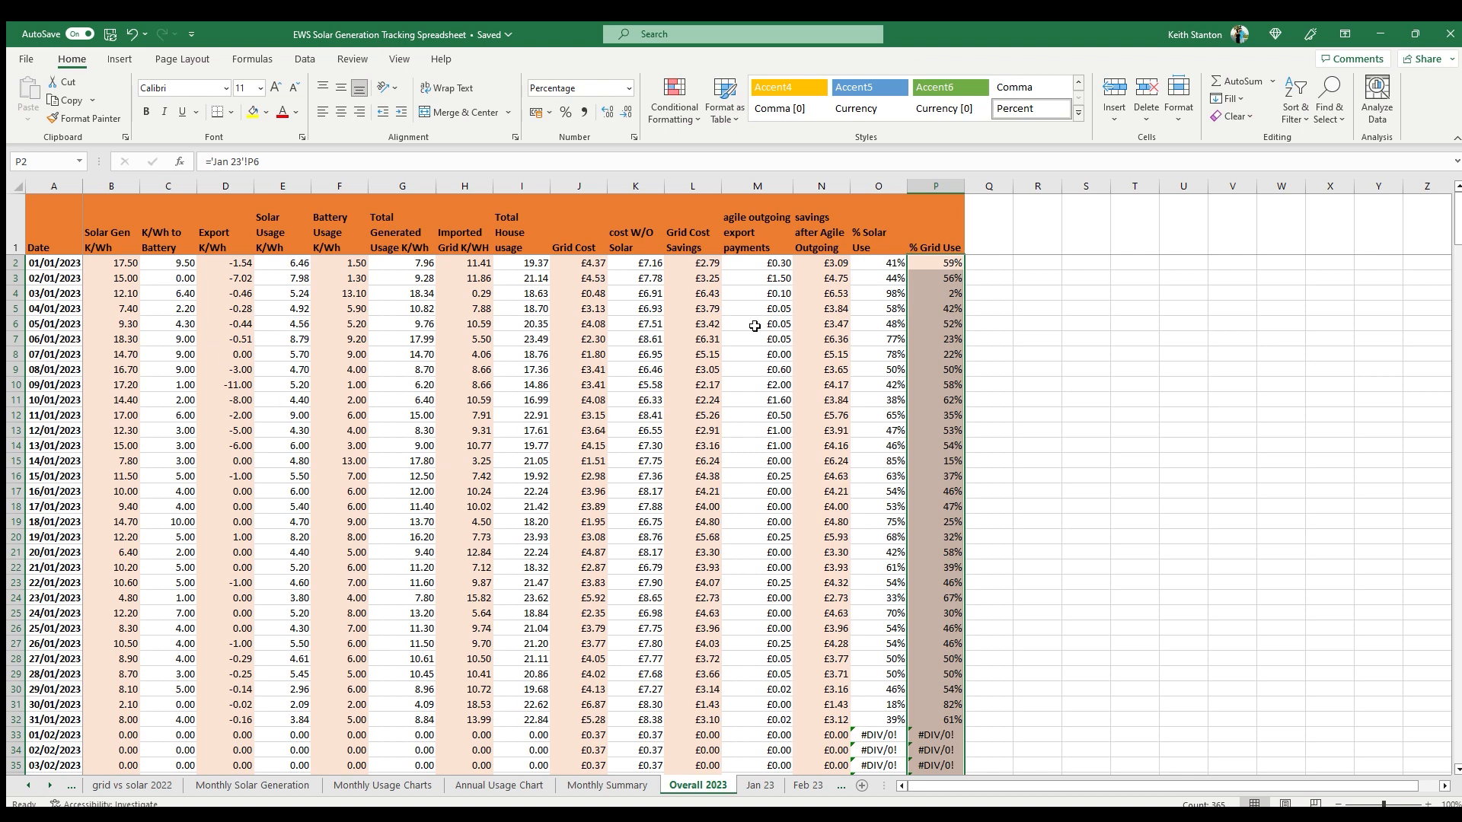
left_click(1035, 293)
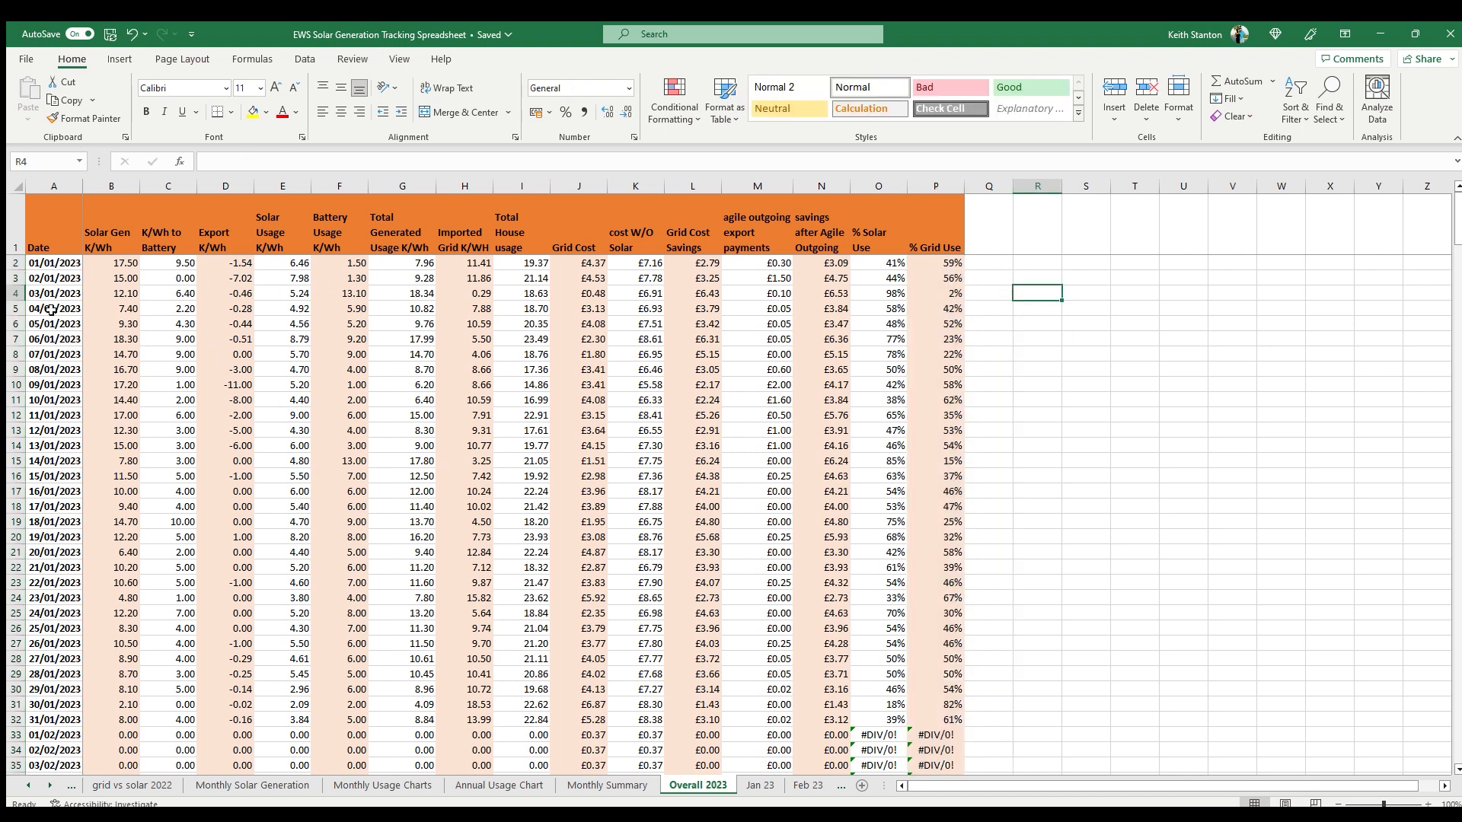
mouse_move(72, 733)
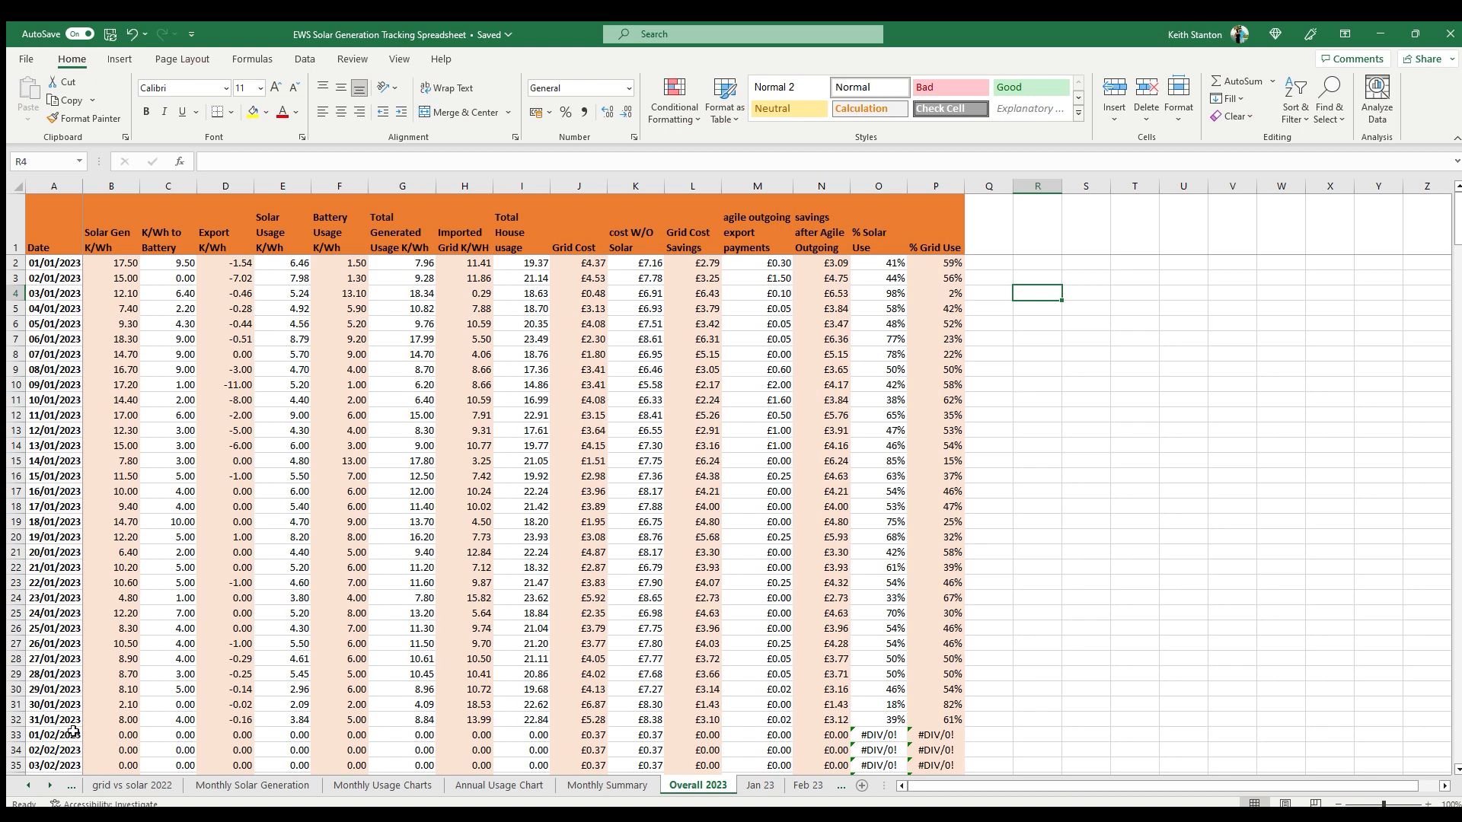
left_click(606, 785)
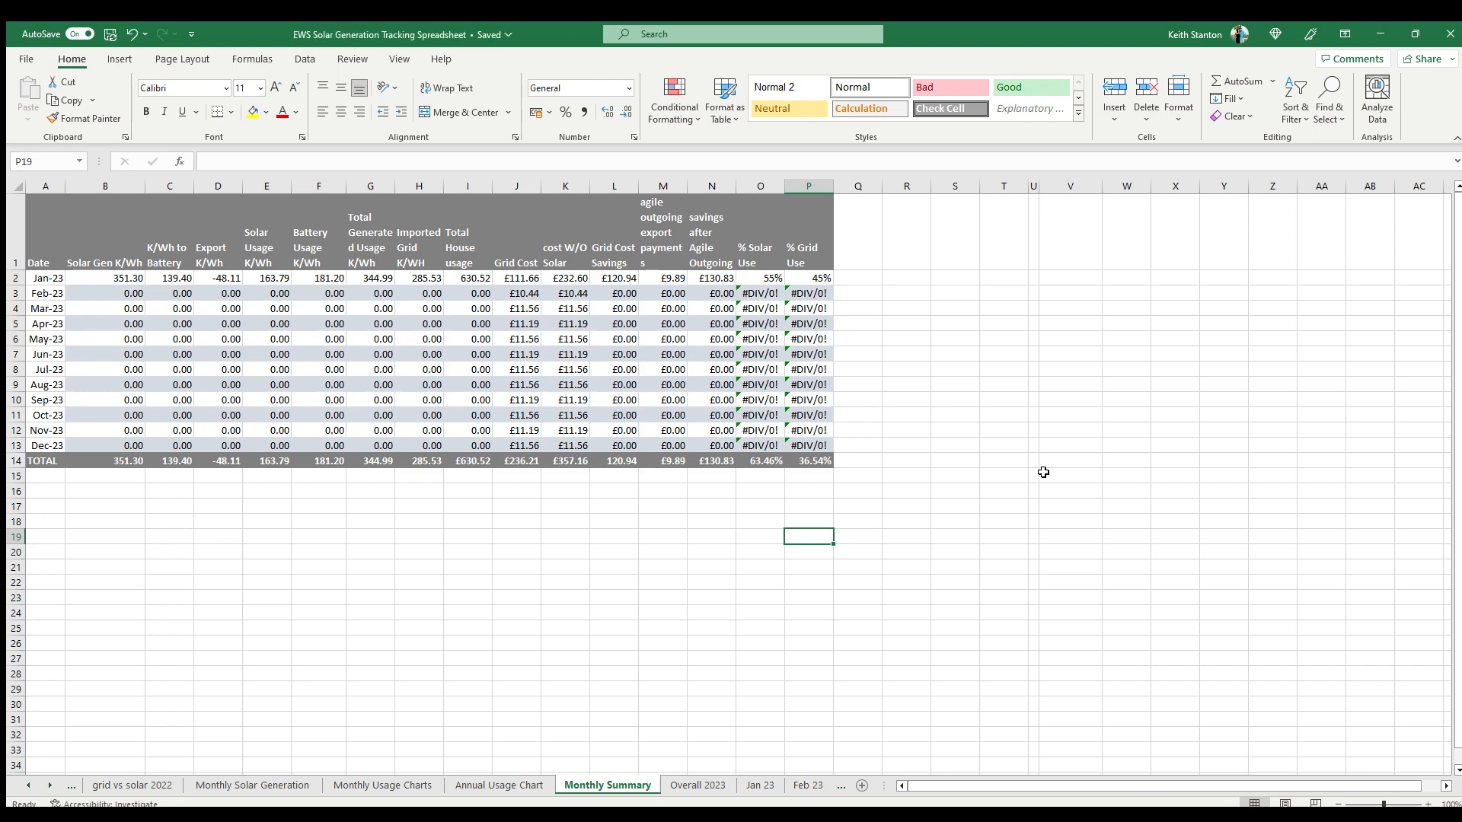
Step: View the Annual Usage Chart plotting January 2023 grid, battery, solar and export usage
left_click(498, 784)
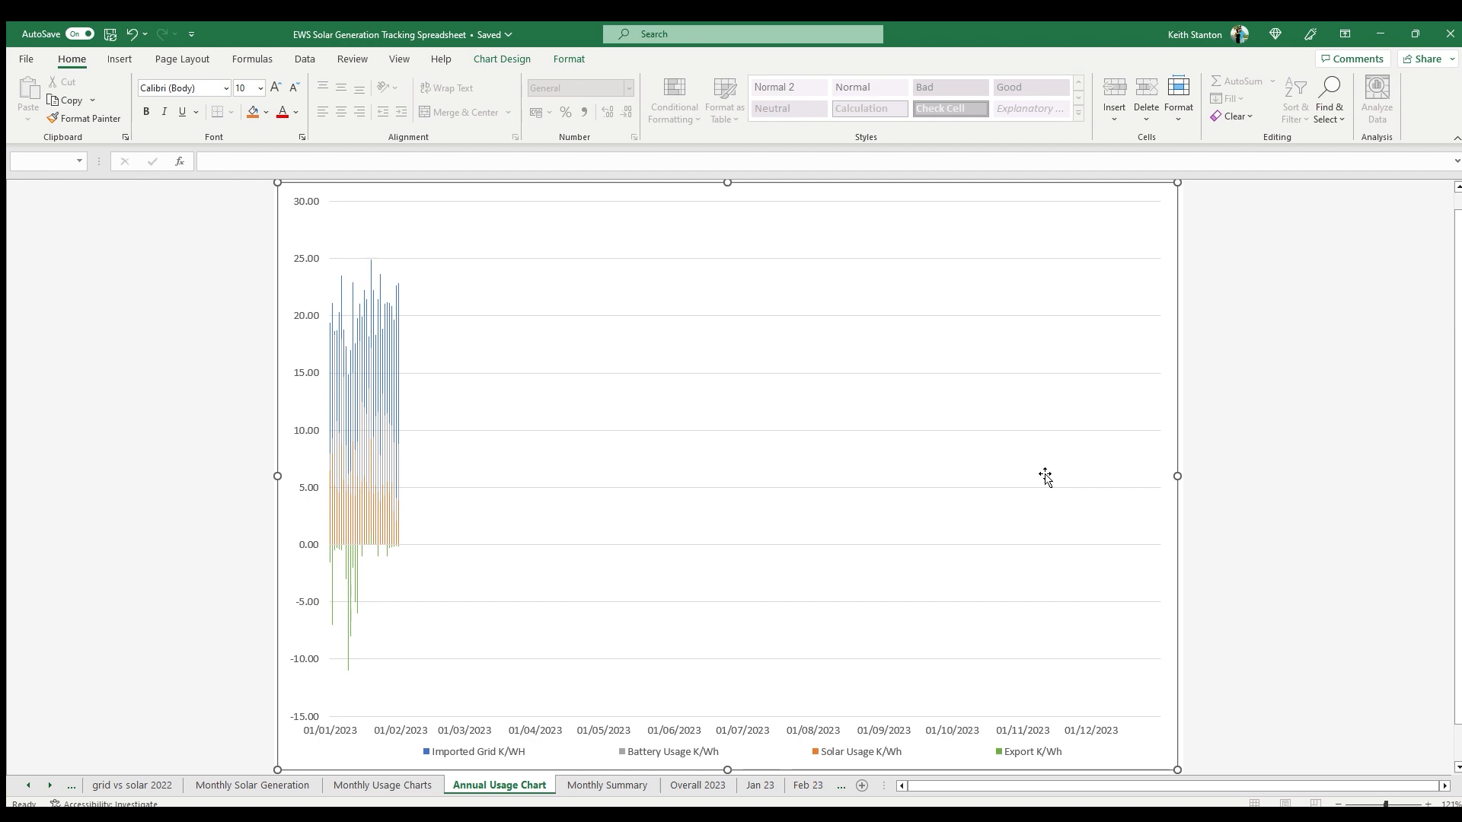
Step: Browse the Monthly Usage, Monthly Solar Generation, grid vs solar 2022 and Solar Gen 2022 charts
left_click(380, 785)
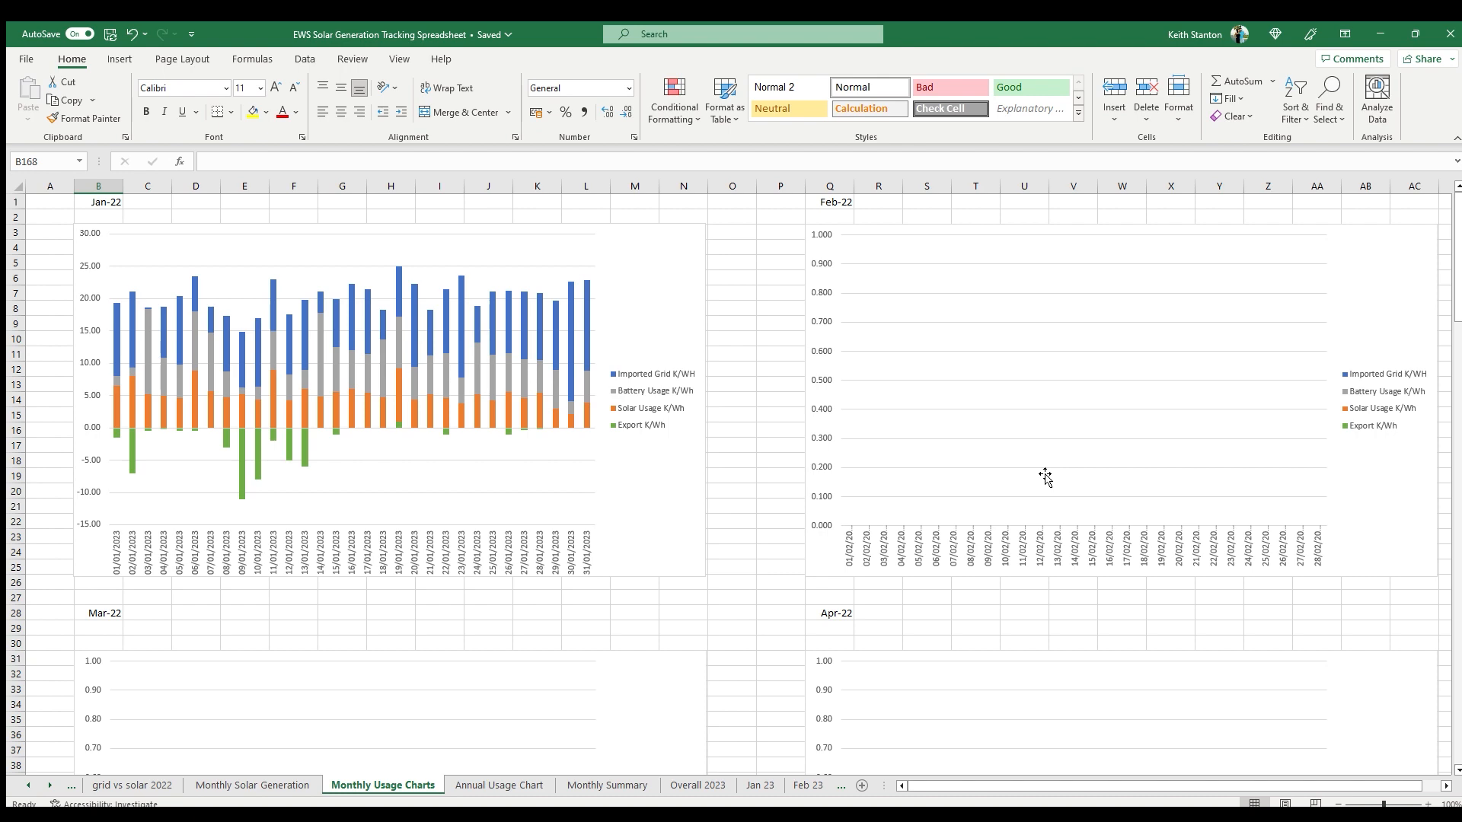
left_click(251, 784)
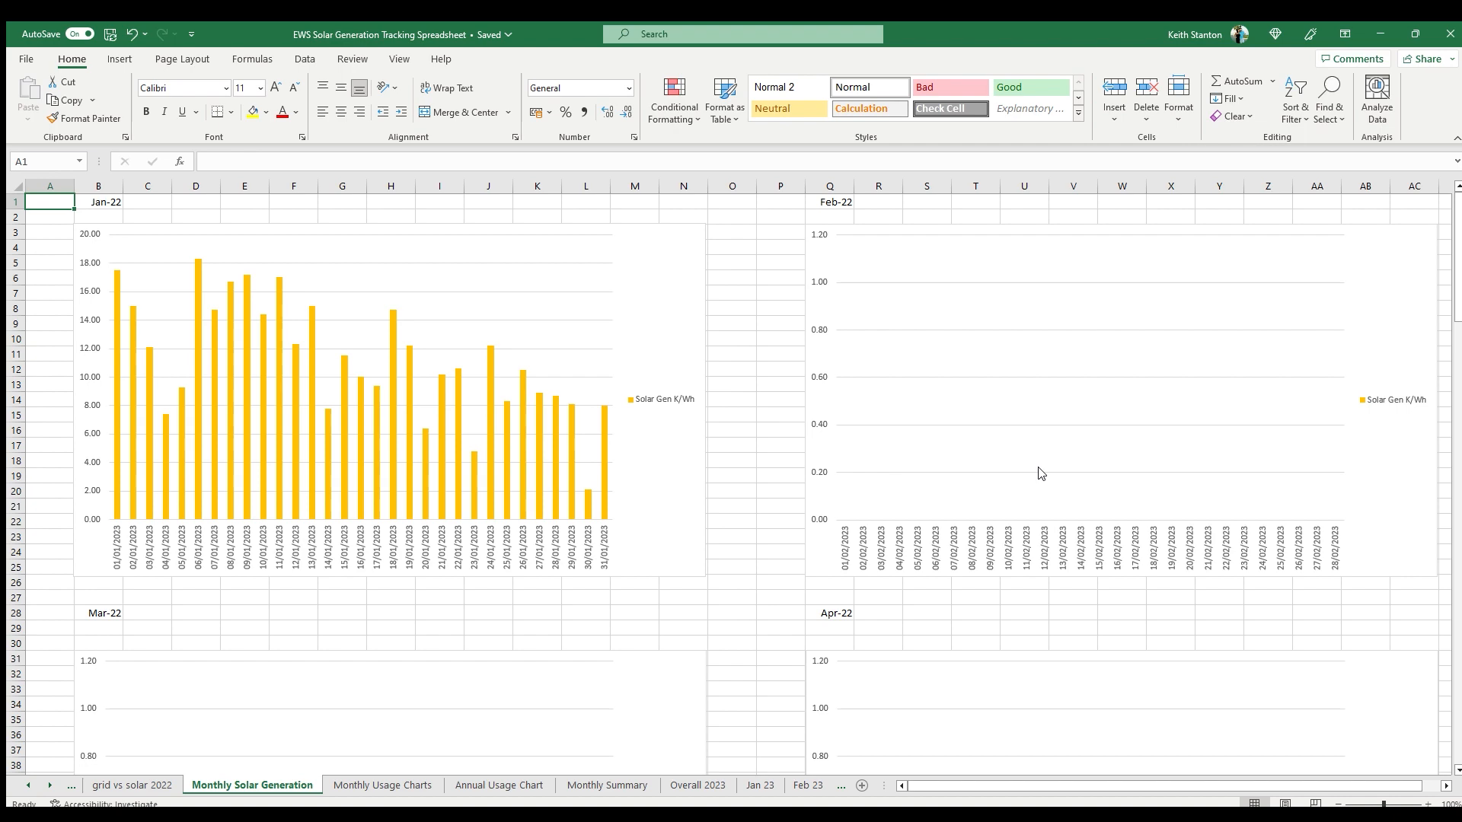
left_click(131, 786)
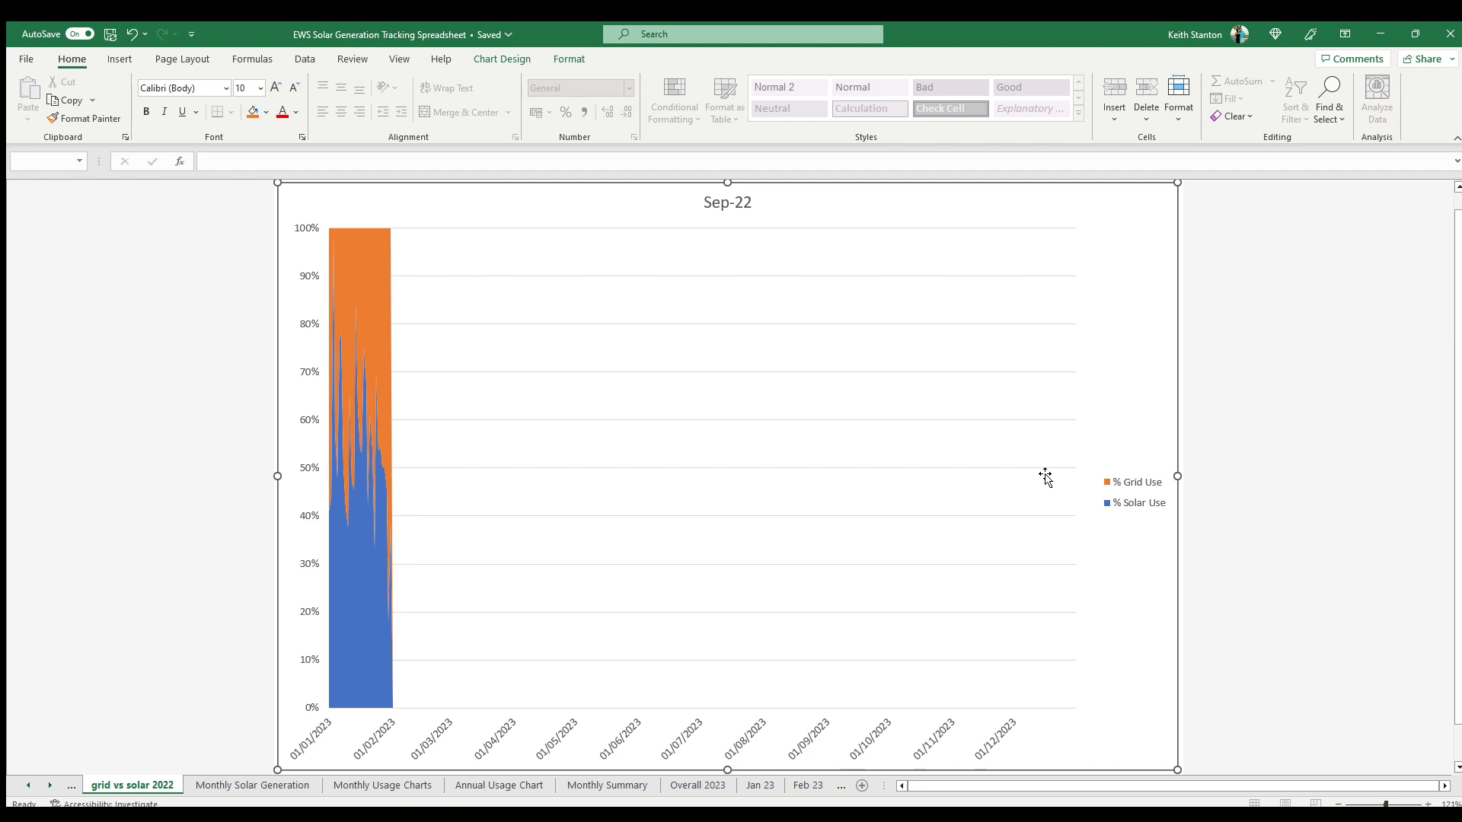
left_click(125, 785)
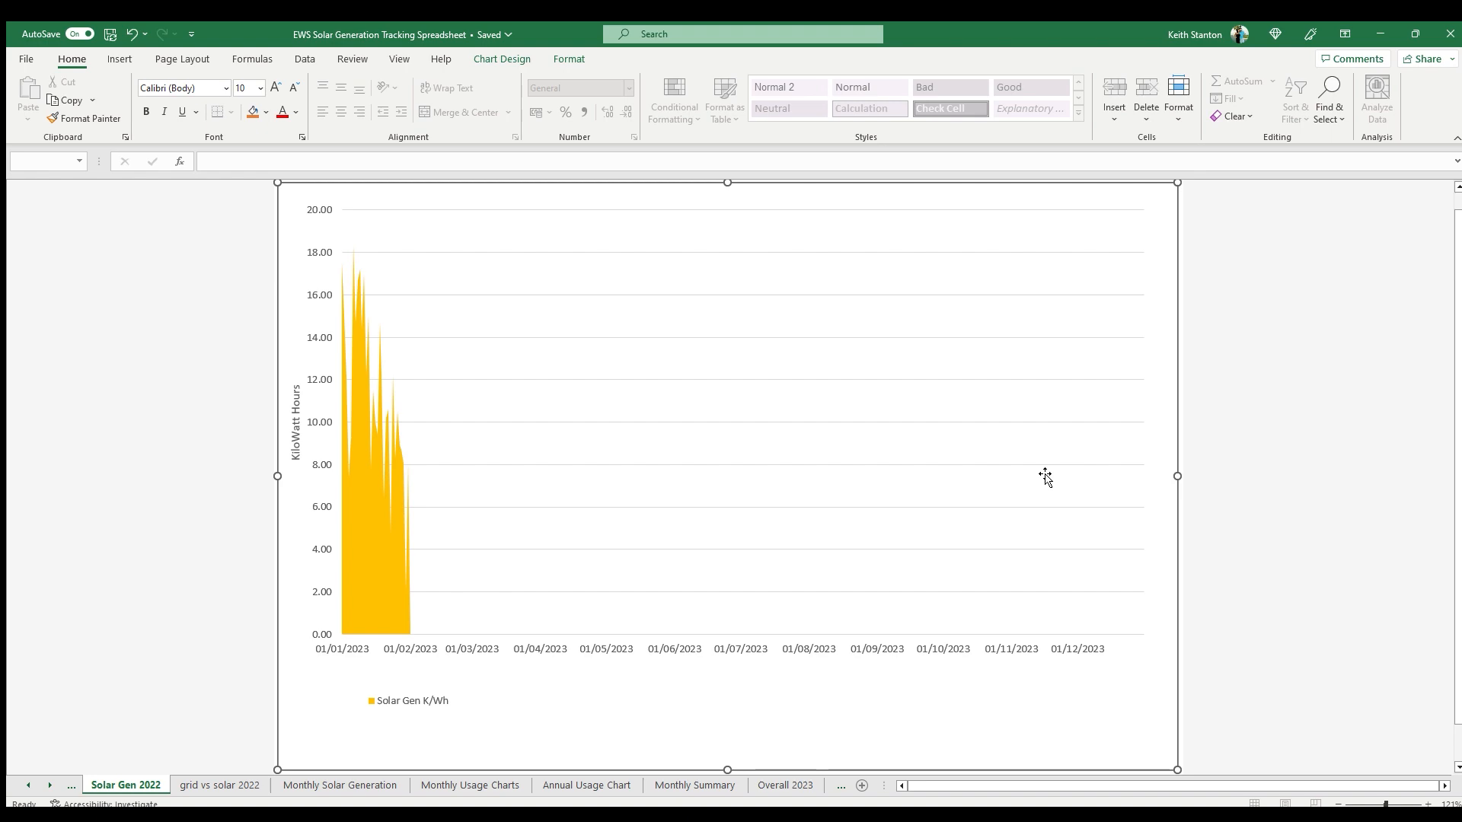
Step: Check the yearly Solar Gen vs Grid chart's Jan-23 bar, then return to the Jan 23 data sheet
left_click(151, 784)
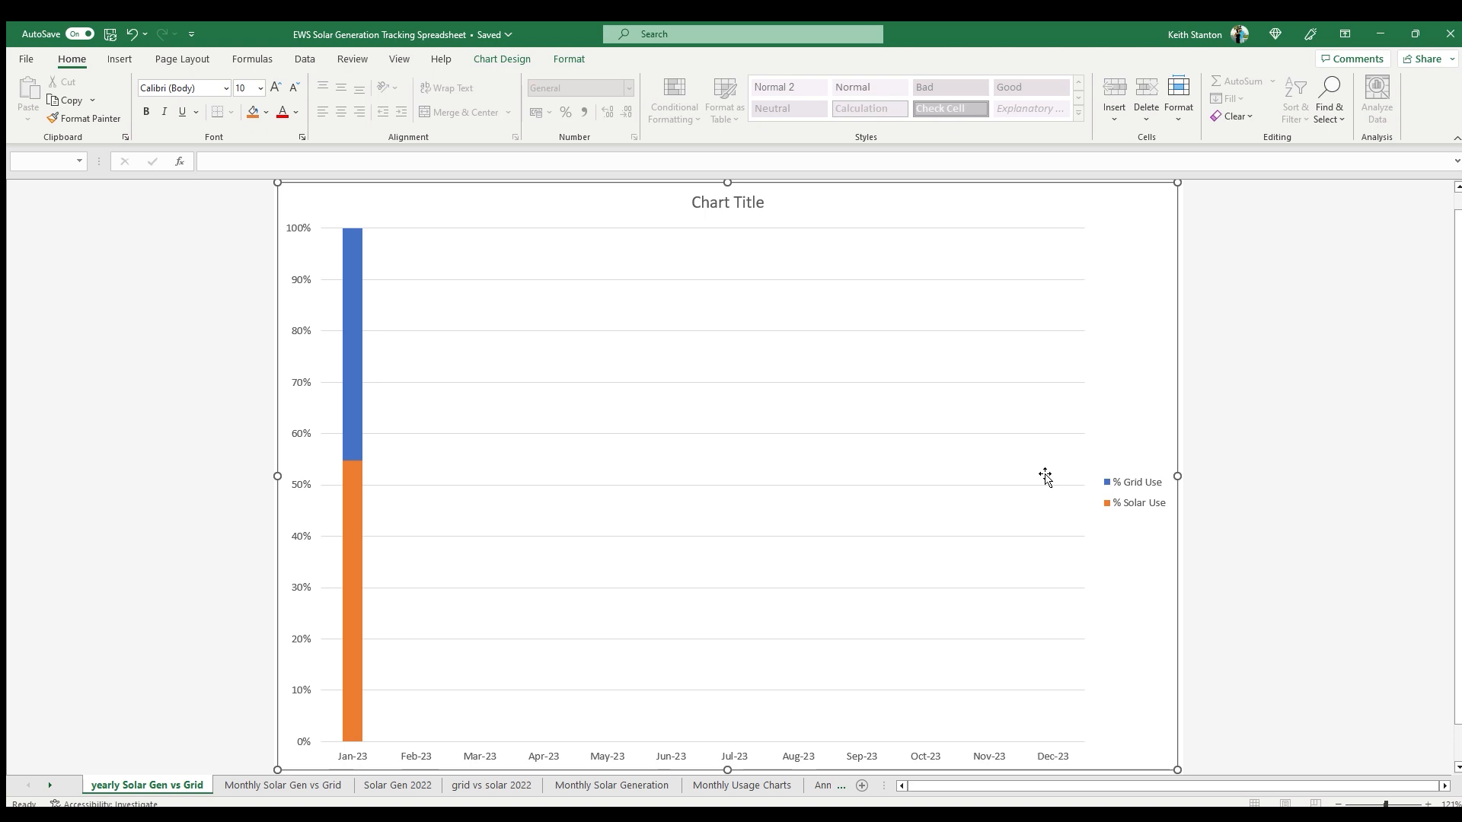
left_click(396, 784)
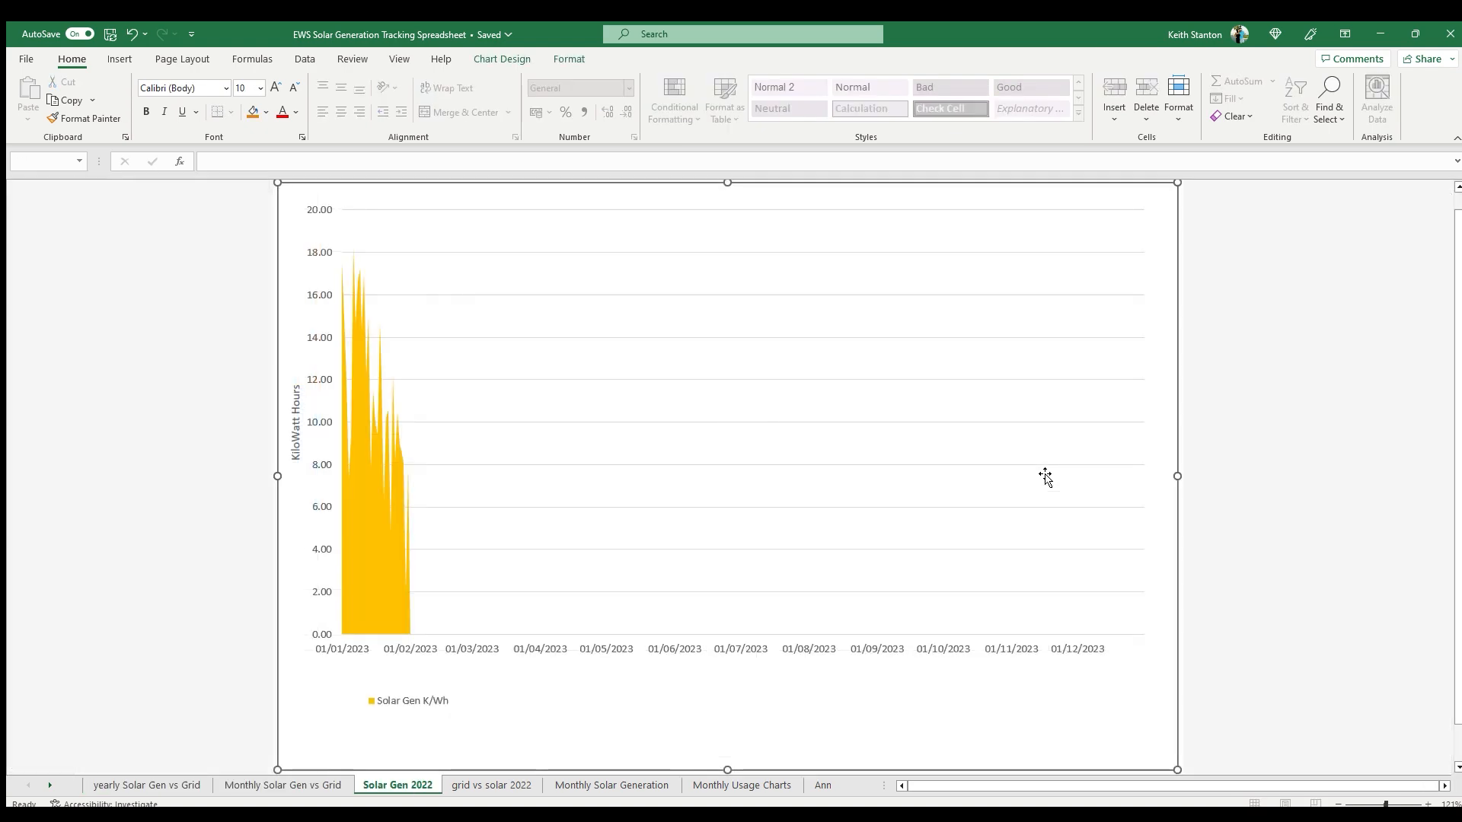
left_click(728, 784)
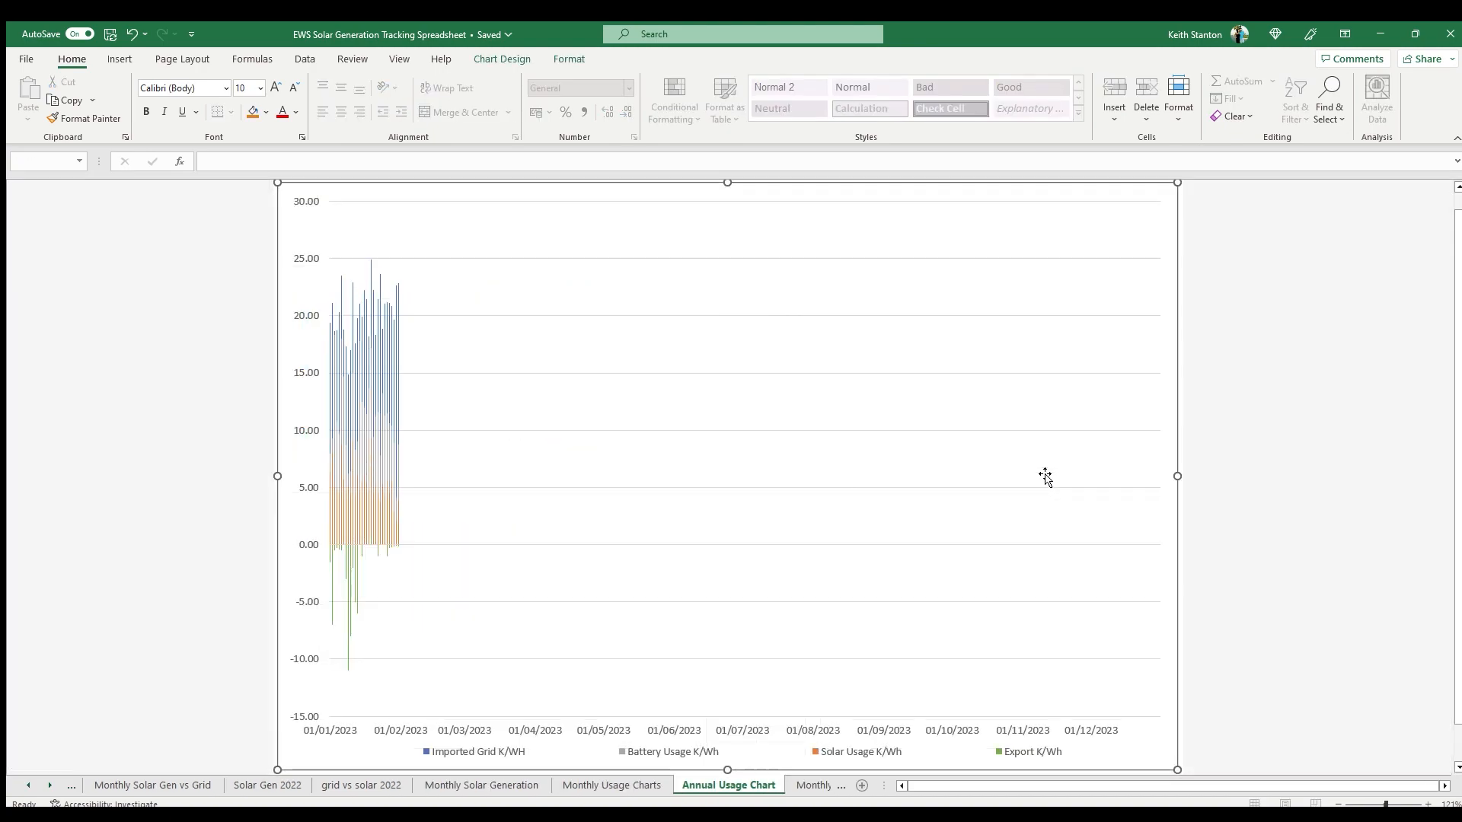
left_click(758, 785)
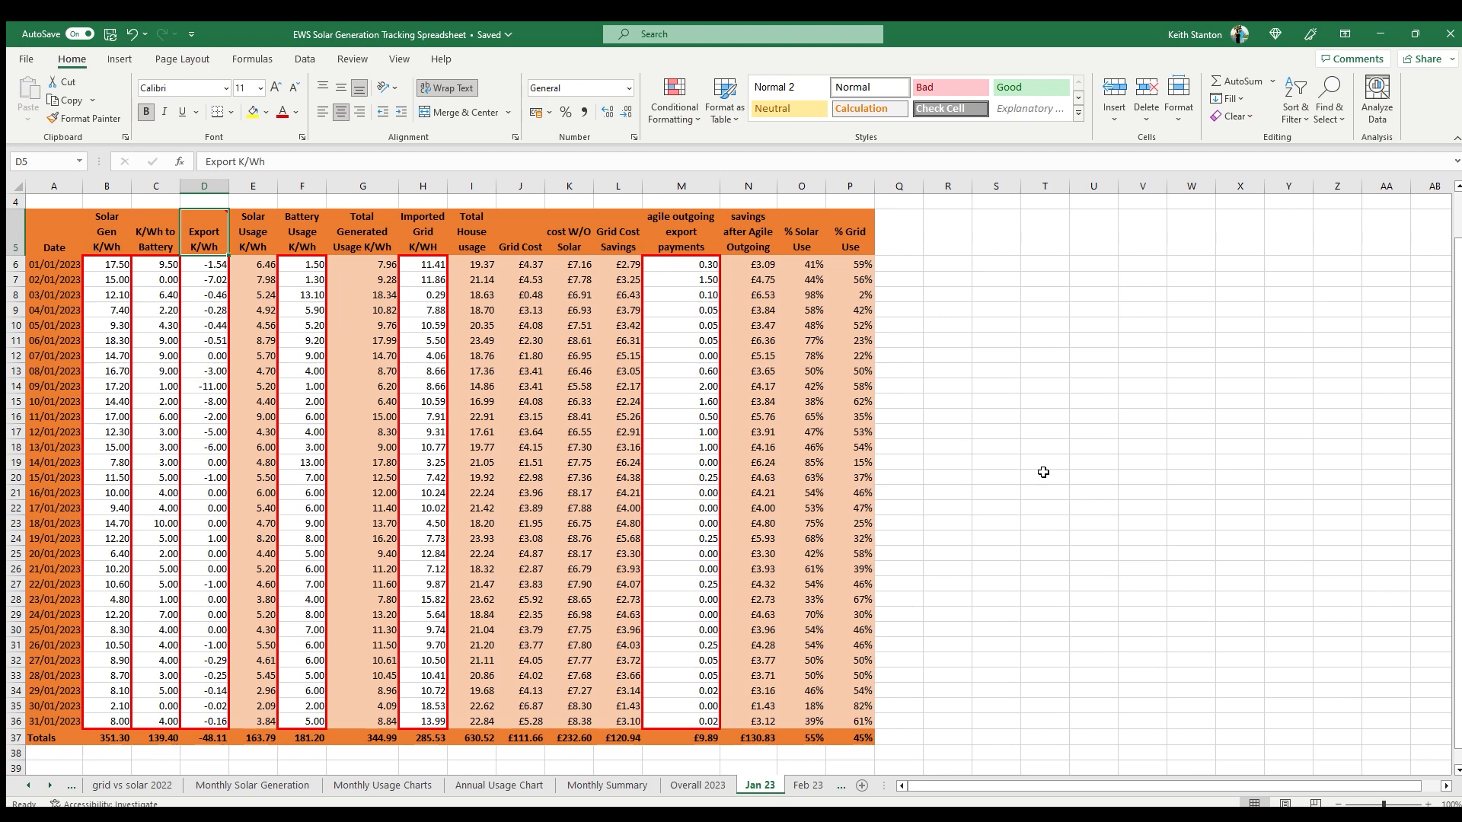
mouse_move(1371, 123)
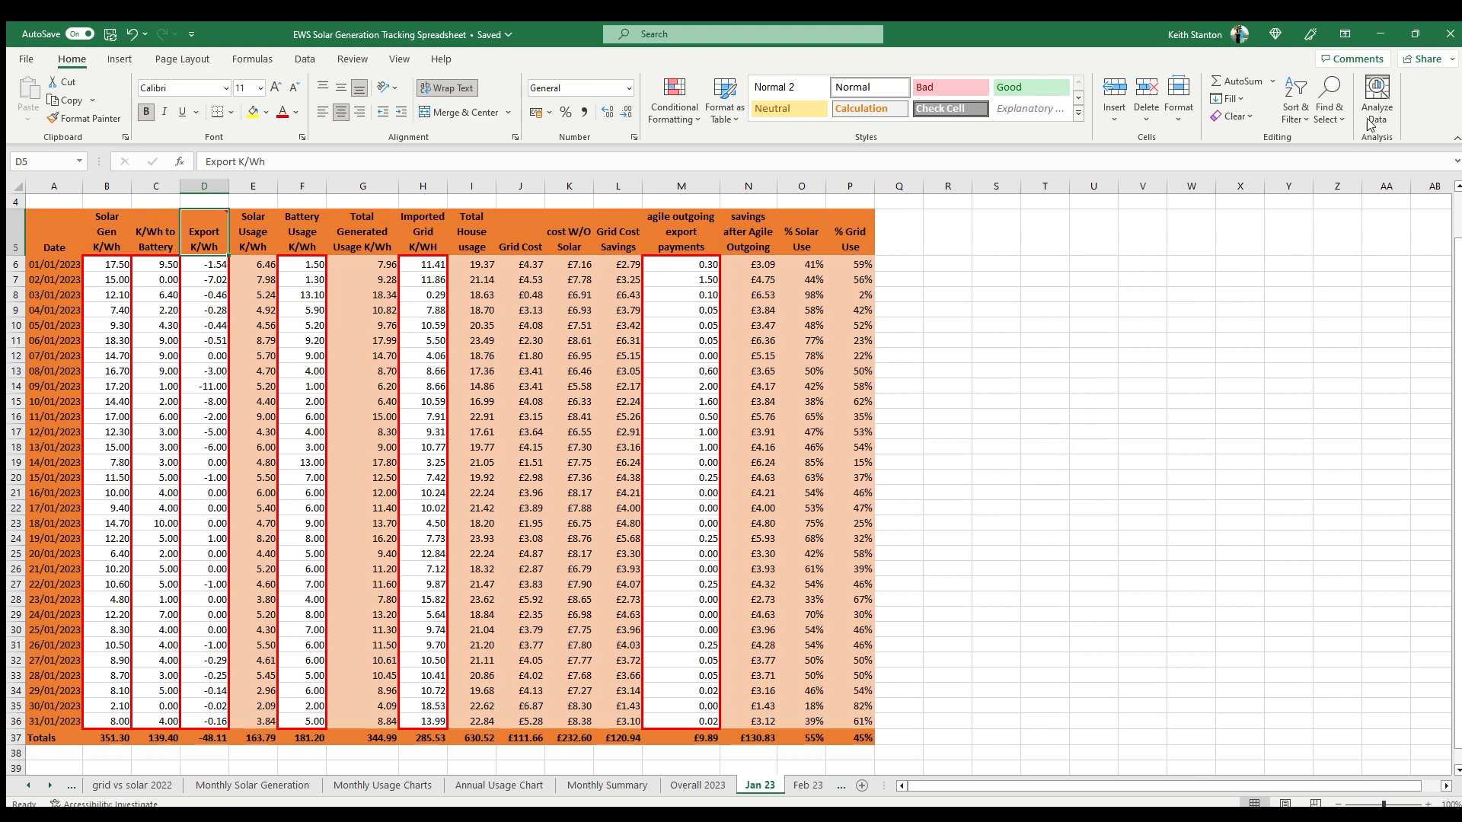